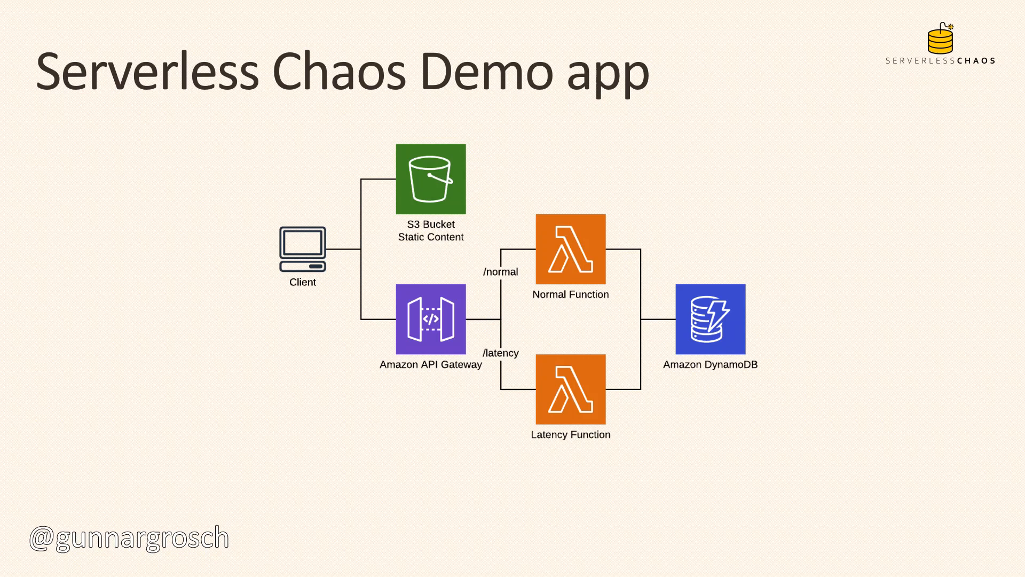
pyautogui.moveTo(844, 112)
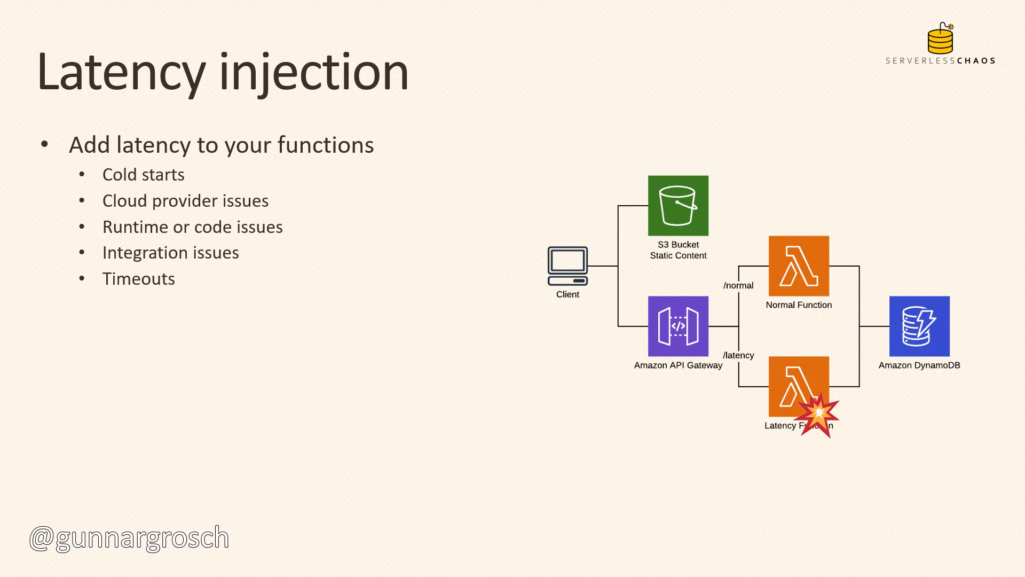
# Step: Advance to the slide crediting Yan Cui's 2017 Hackernoon article on chaos engineering for Lambda
pyautogui.press('Right')
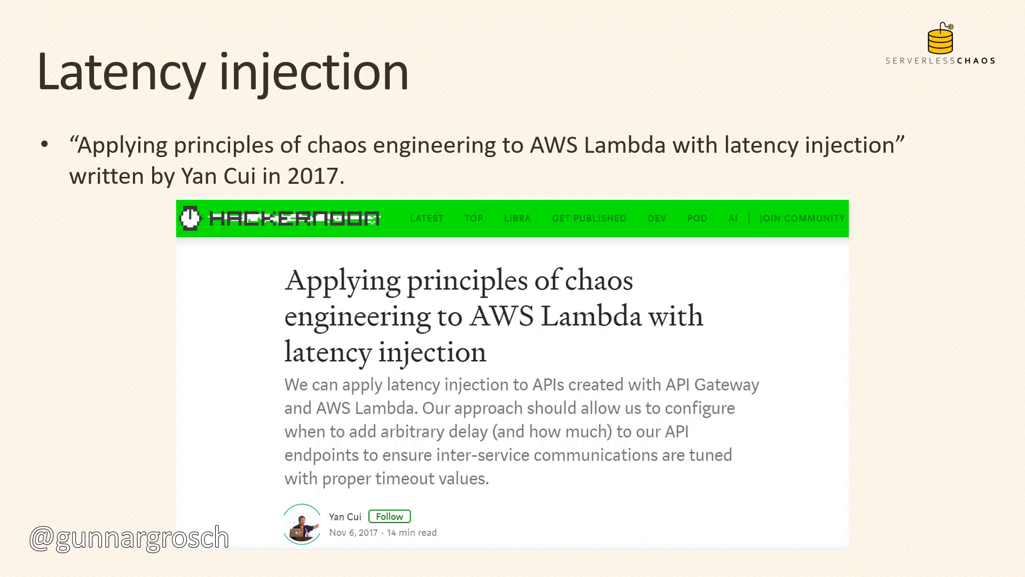
pyautogui.press('Right')
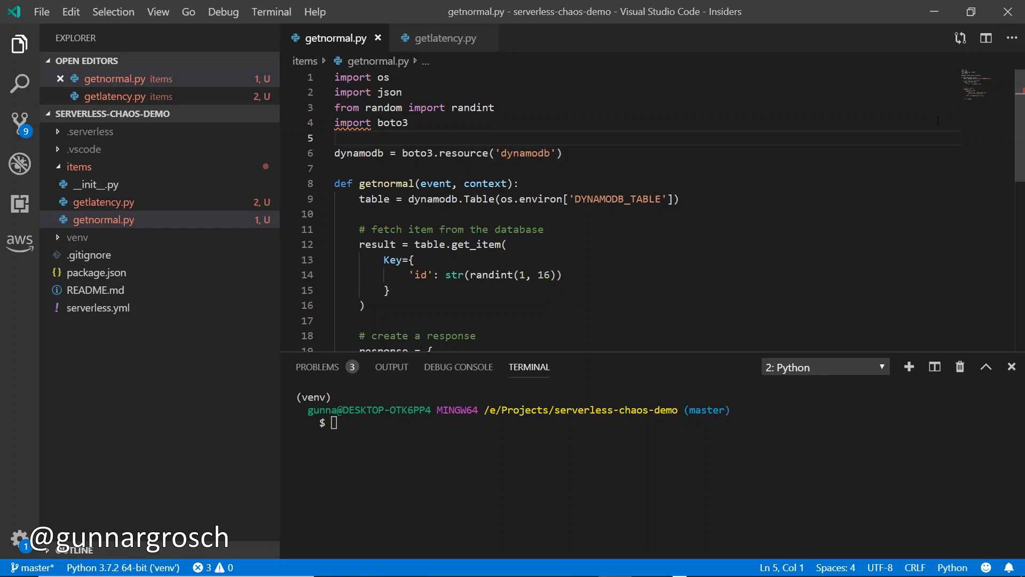
pyautogui.moveTo(880, 189)
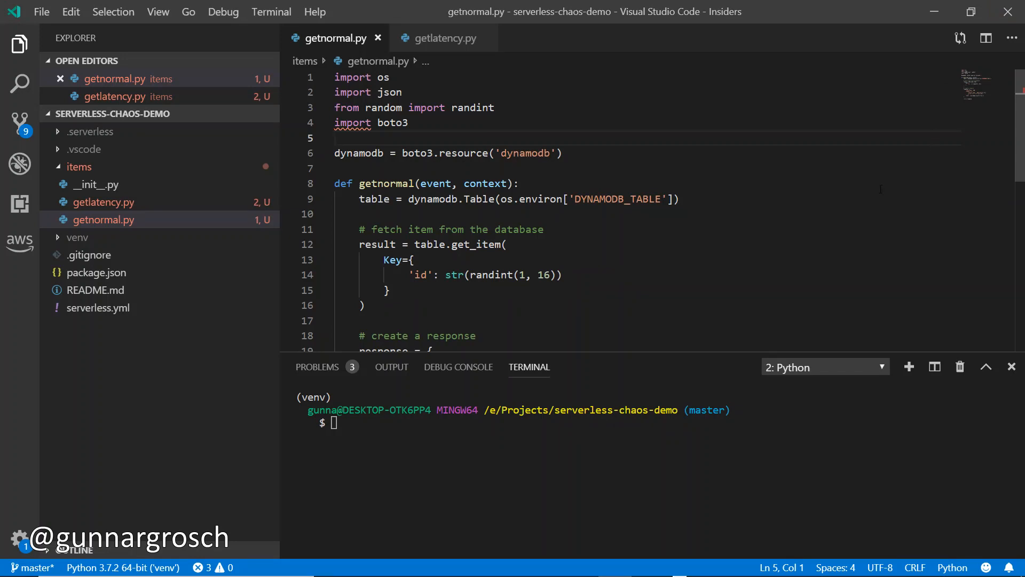
# Step: Review getlatency.py's delayit-decorated delay() call, then bring up the Lambda Layers page listing ChaosInjection
pyautogui.scroll(-3)
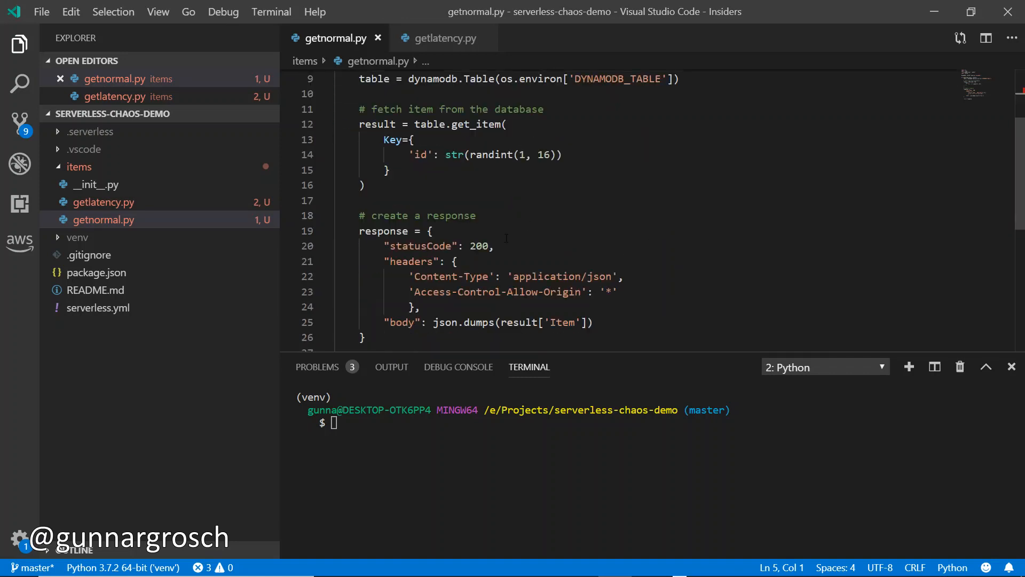
pyautogui.moveTo(697, 270)
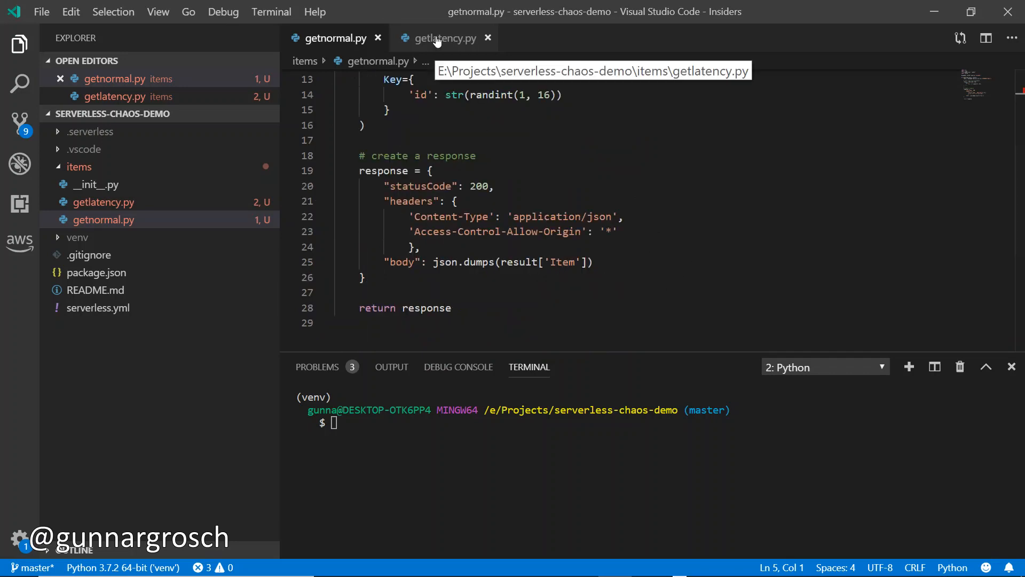
pyautogui.click(446, 38)
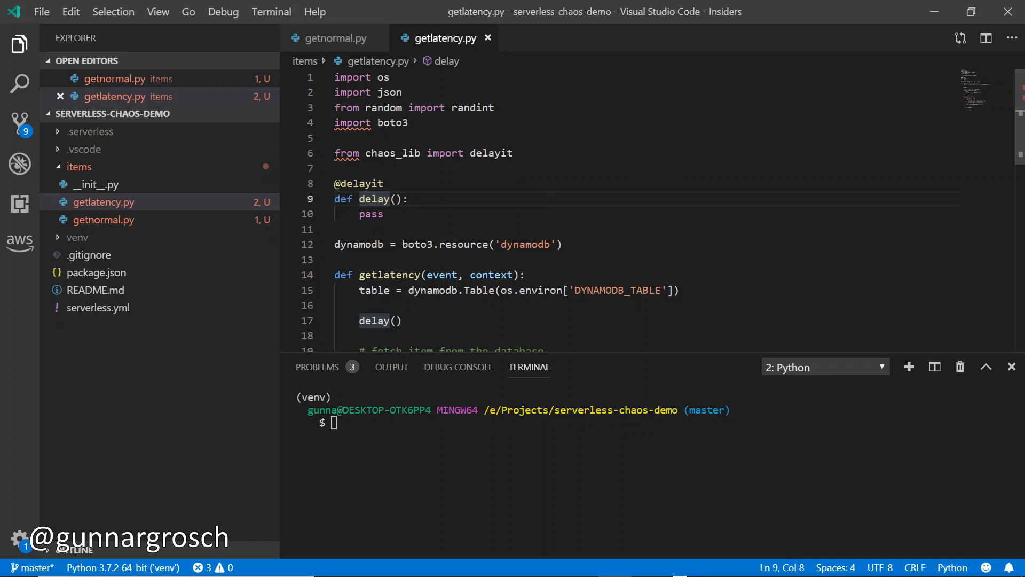
pyautogui.scroll(-3)
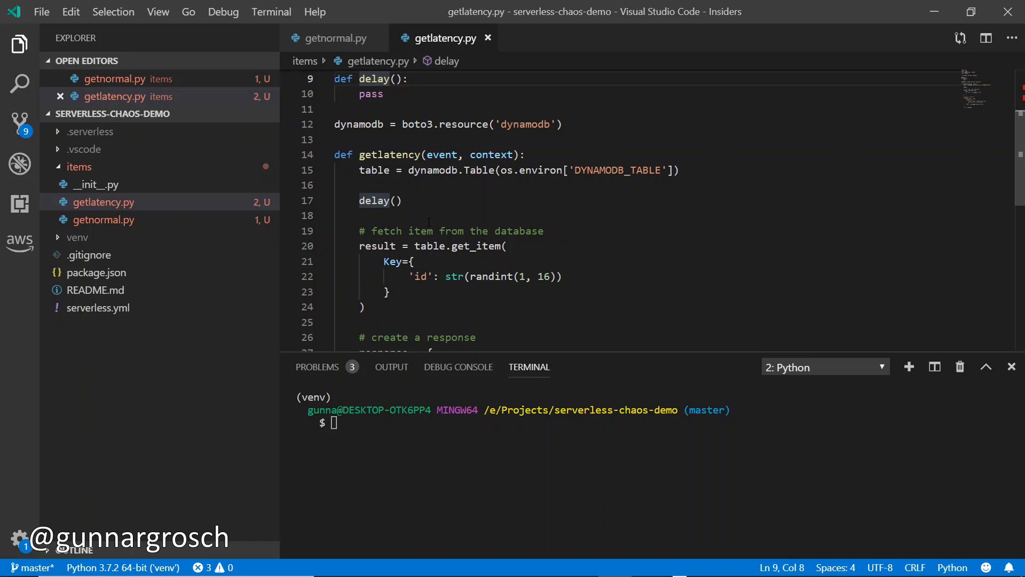
pyautogui.press('alt+tab')
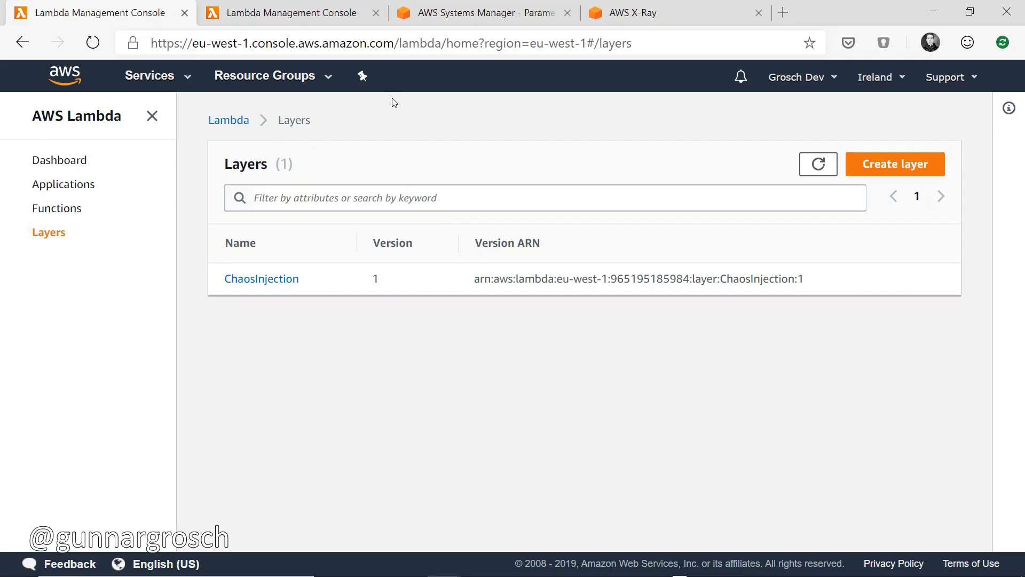
# Step: Show the chaoslambda.config parameter in Systems Manager with delay 500 and isEnabled false
pyautogui.click(478, 13)
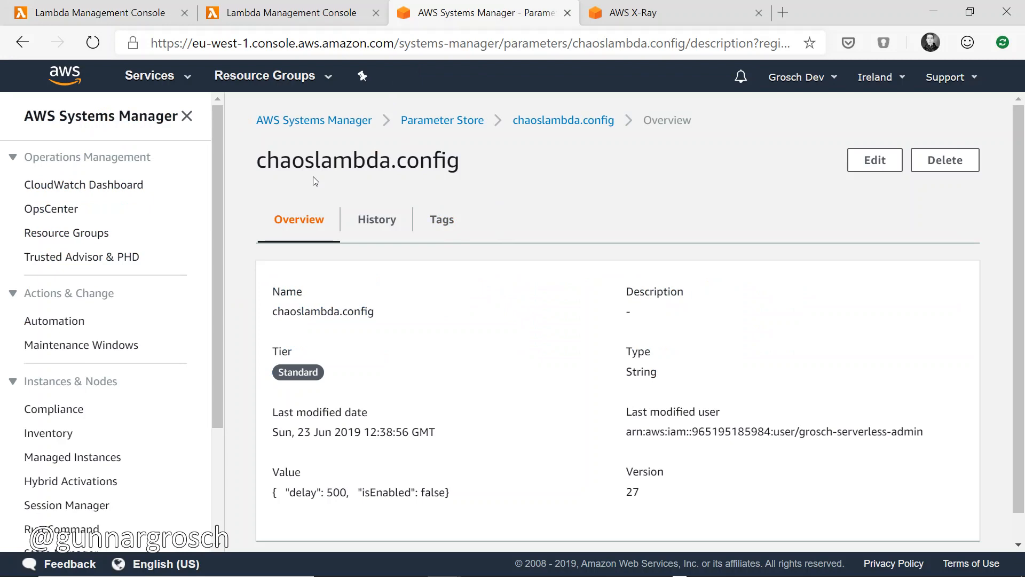
pyautogui.moveTo(589, 353)
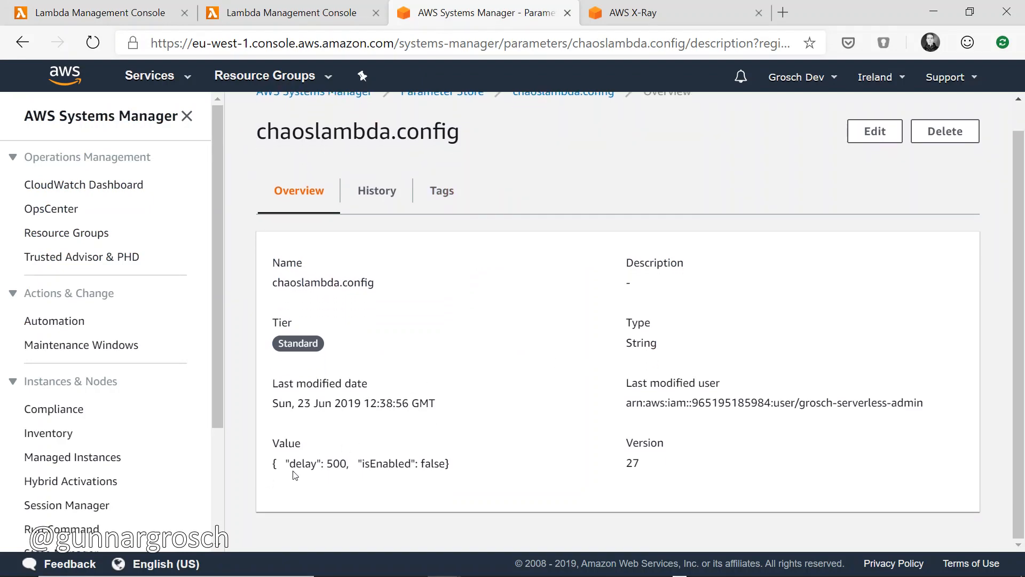
pyautogui.moveTo(446, 464)
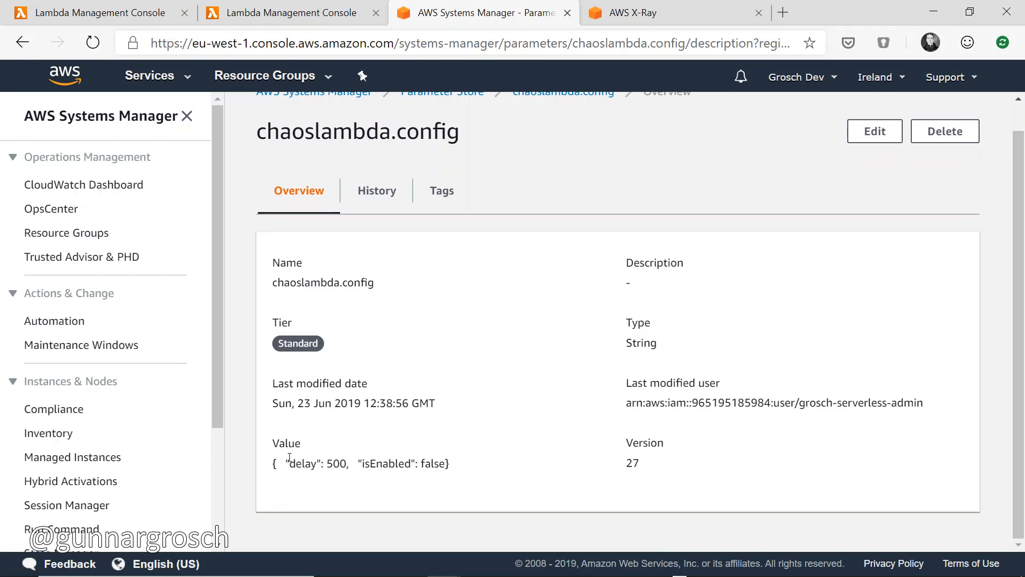
pyautogui.moveTo(653, 144)
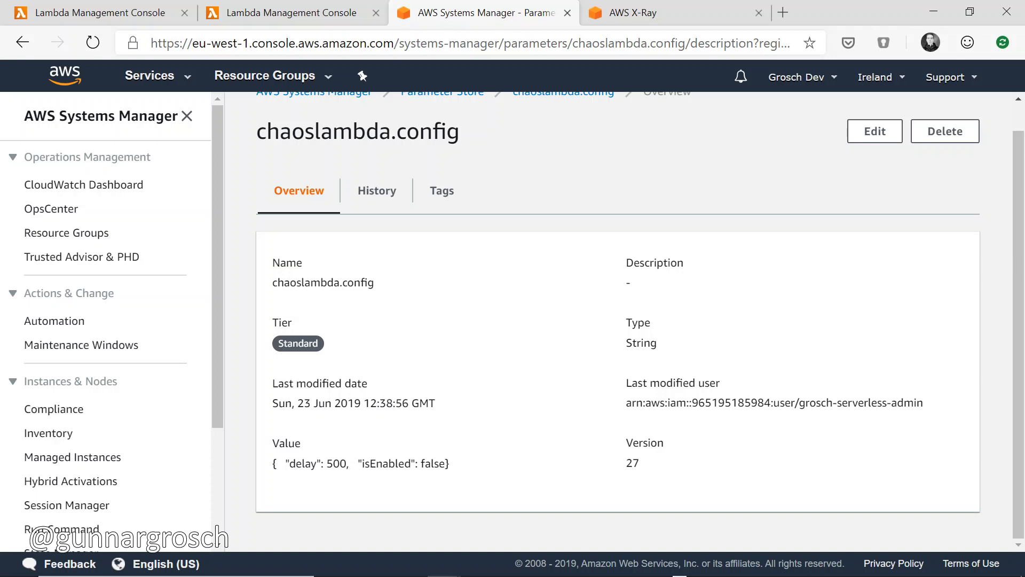
pyautogui.moveTo(387, 467)
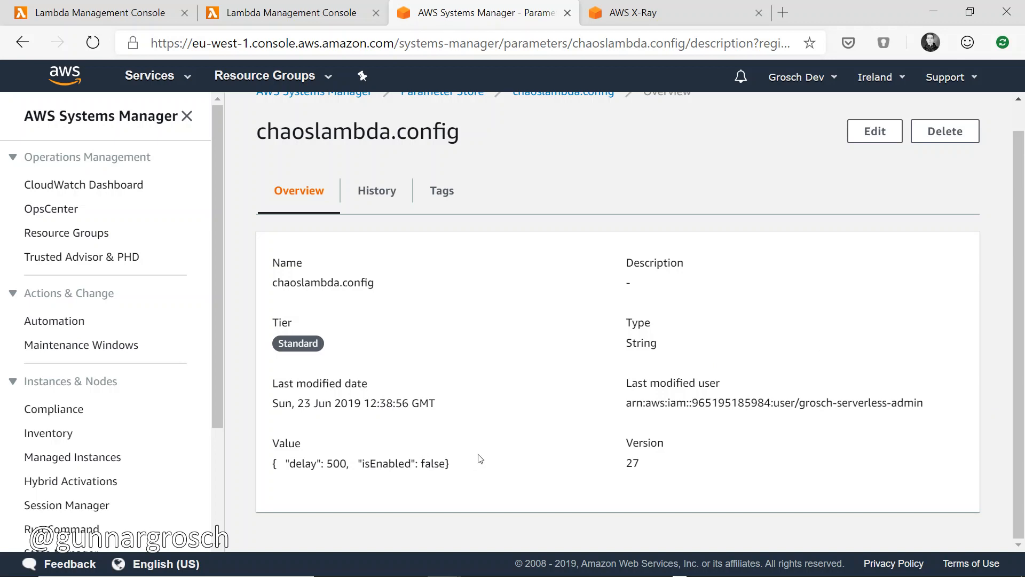
pyautogui.moveTo(485, 463)
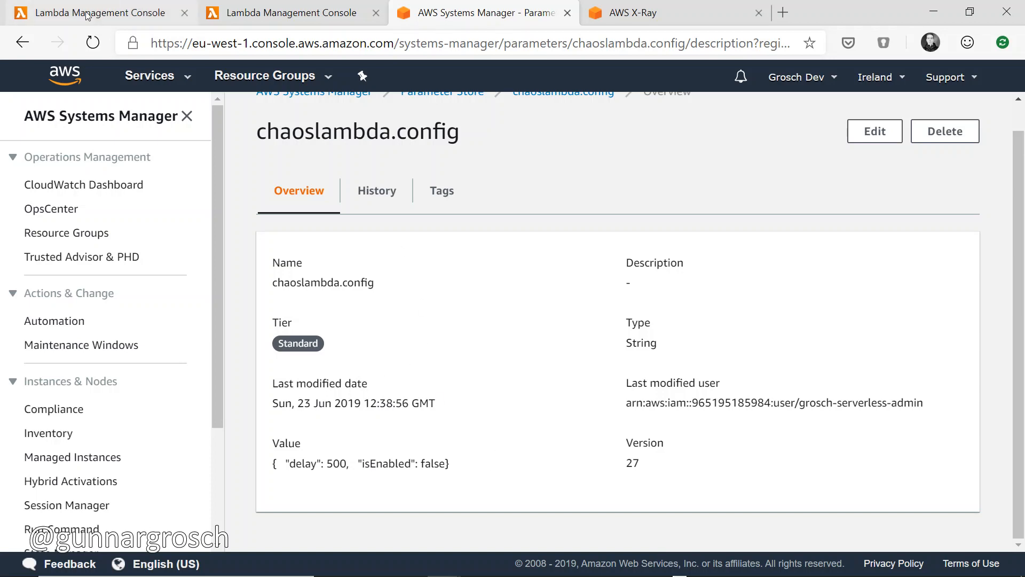
pyautogui.click(96, 14)
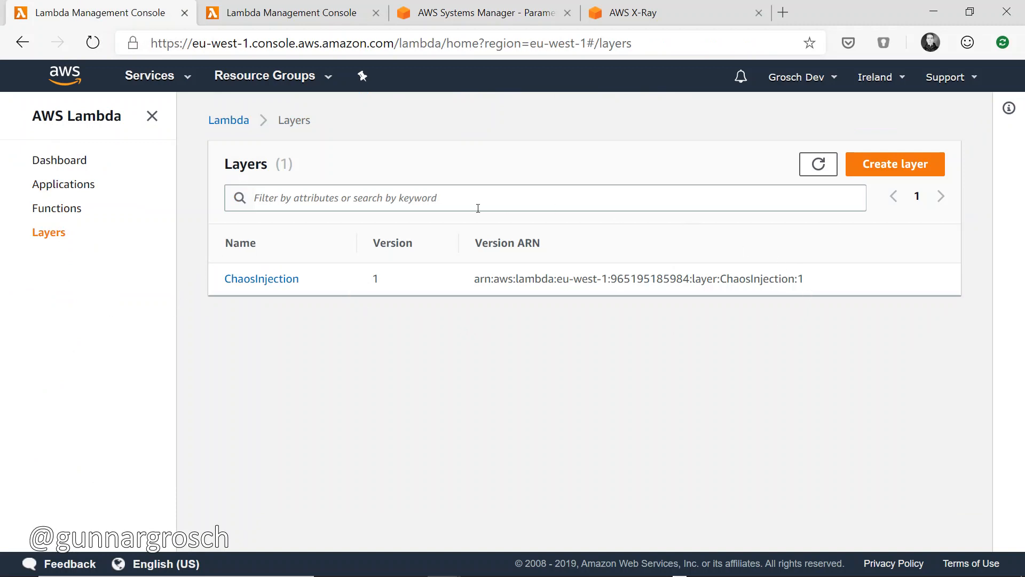
pyautogui.moveTo(805, 342)
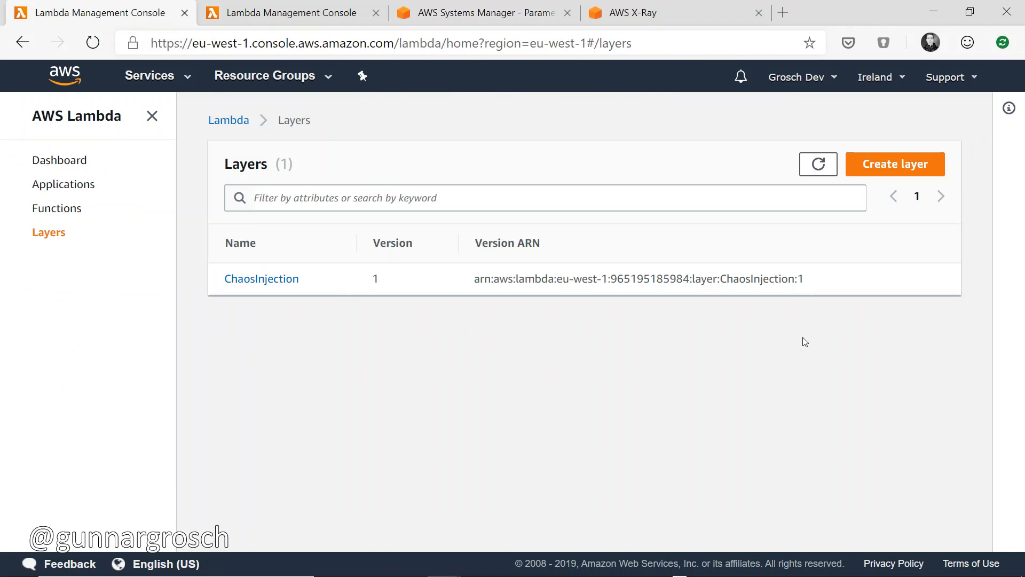
pyautogui.moveTo(262, 271)
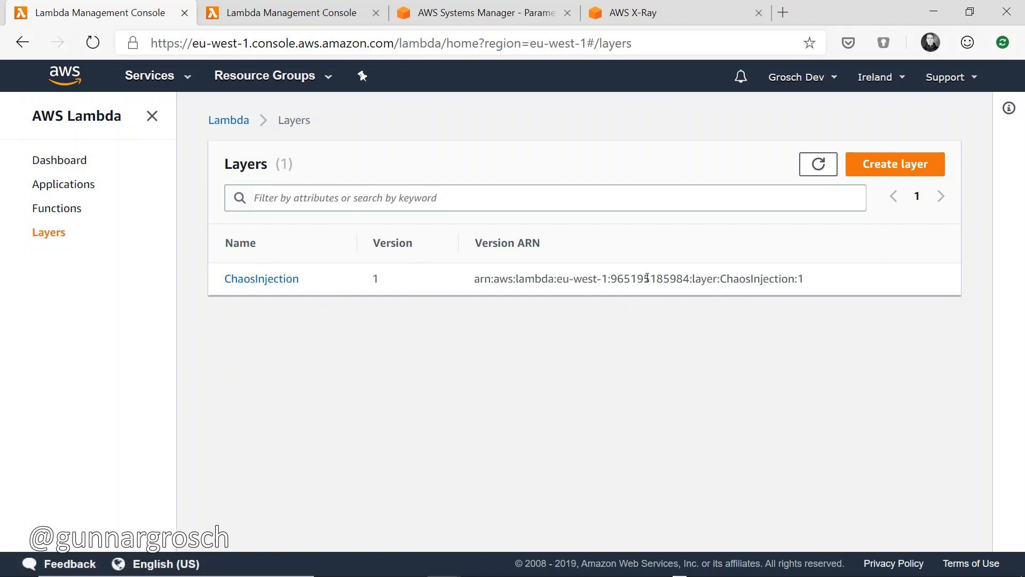
pyautogui.click(291, 12)
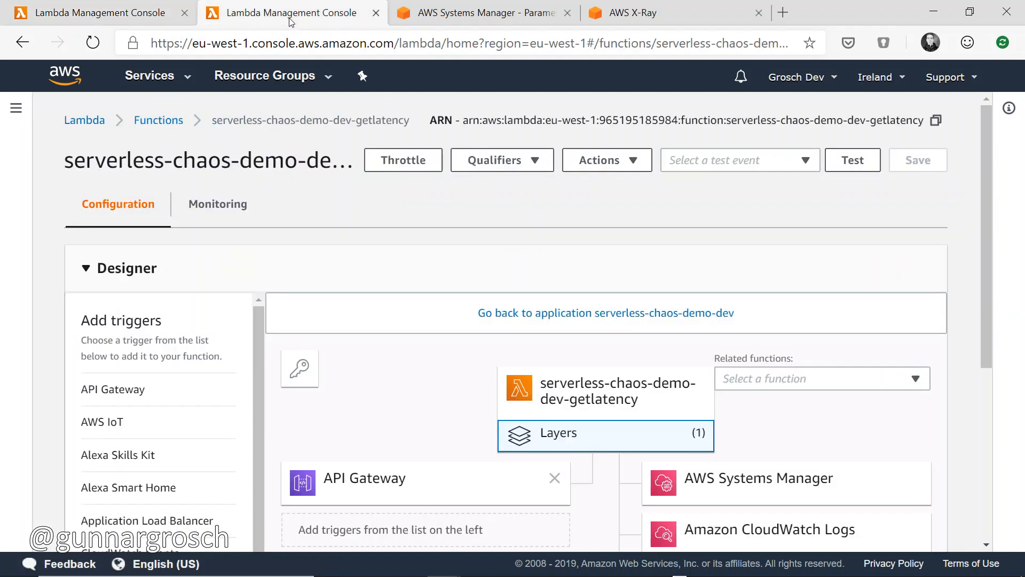
pyautogui.moveTo(393, 236)
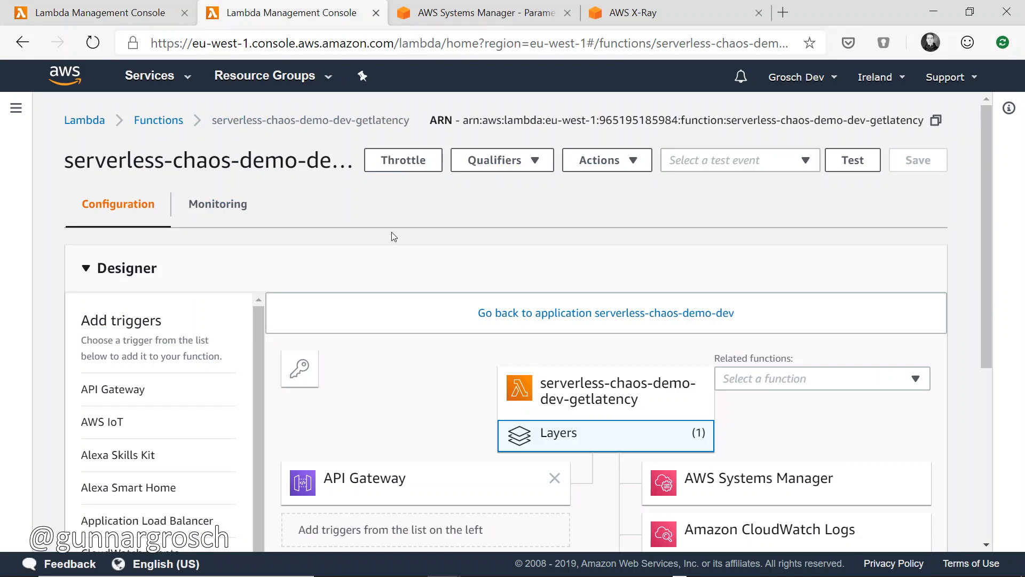
pyautogui.moveTo(390, 131)
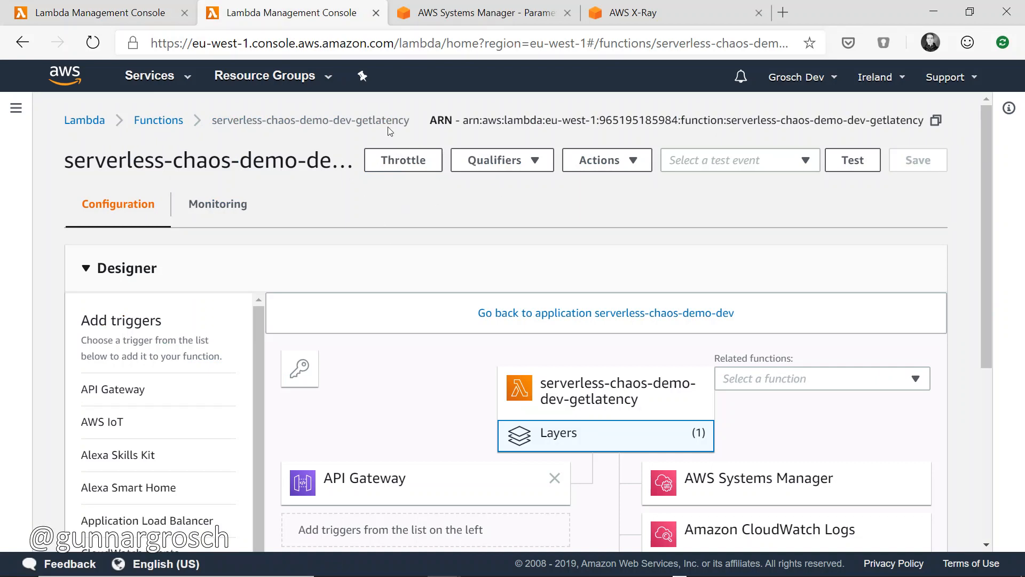
pyautogui.moveTo(407, 132)
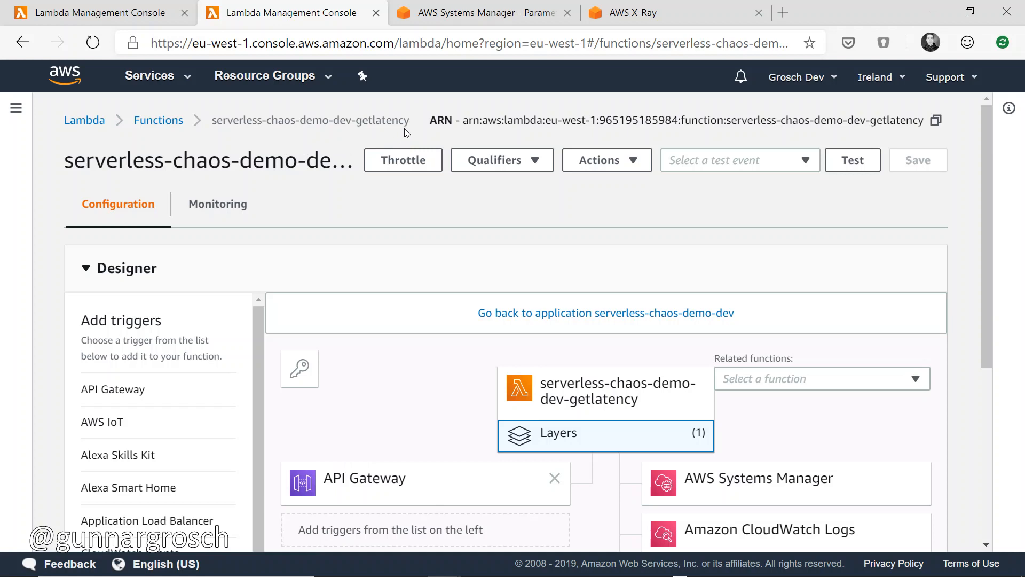
pyautogui.scroll(-3)
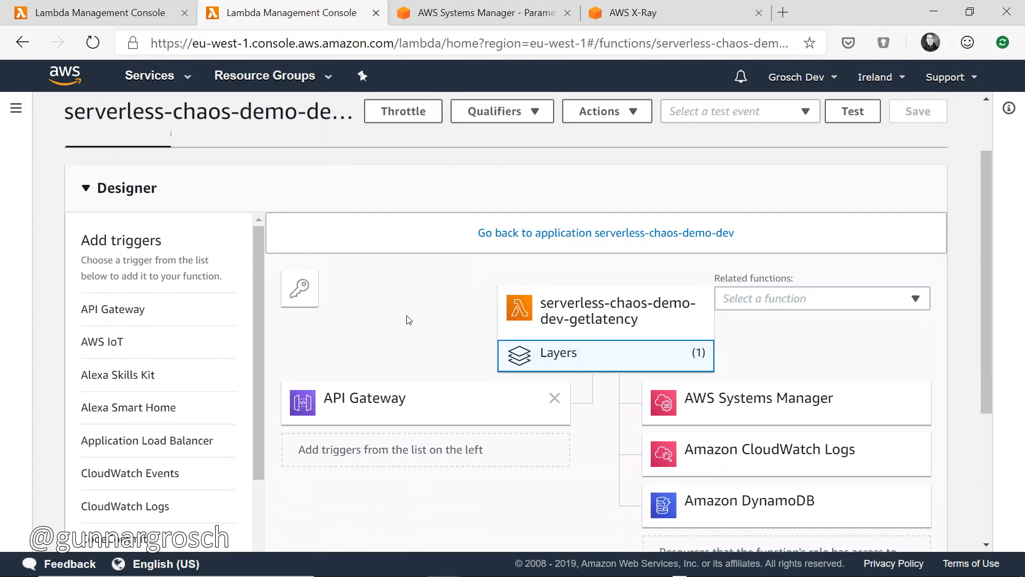
pyautogui.moveTo(603, 368)
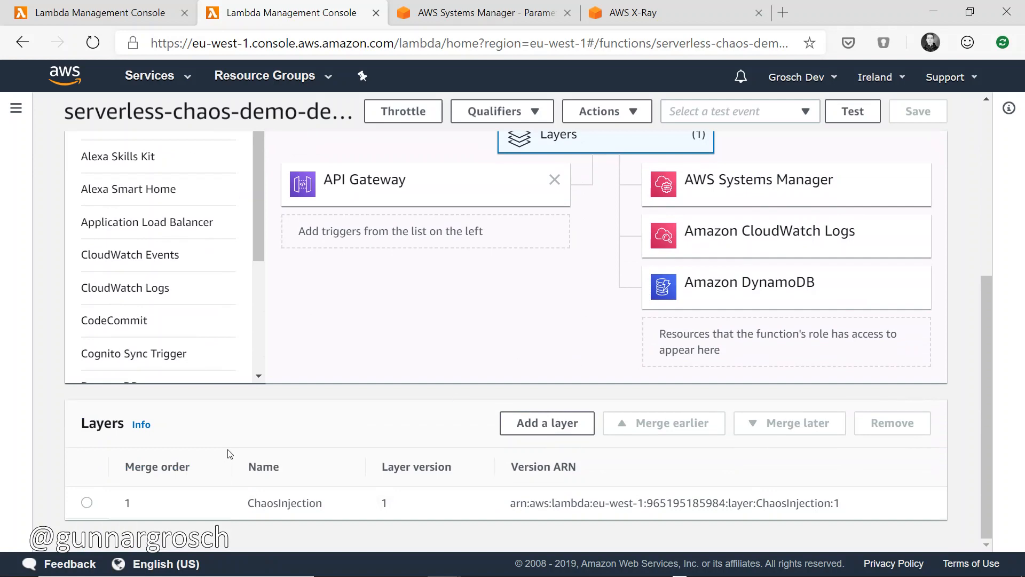
pyautogui.moveTo(203, 509)
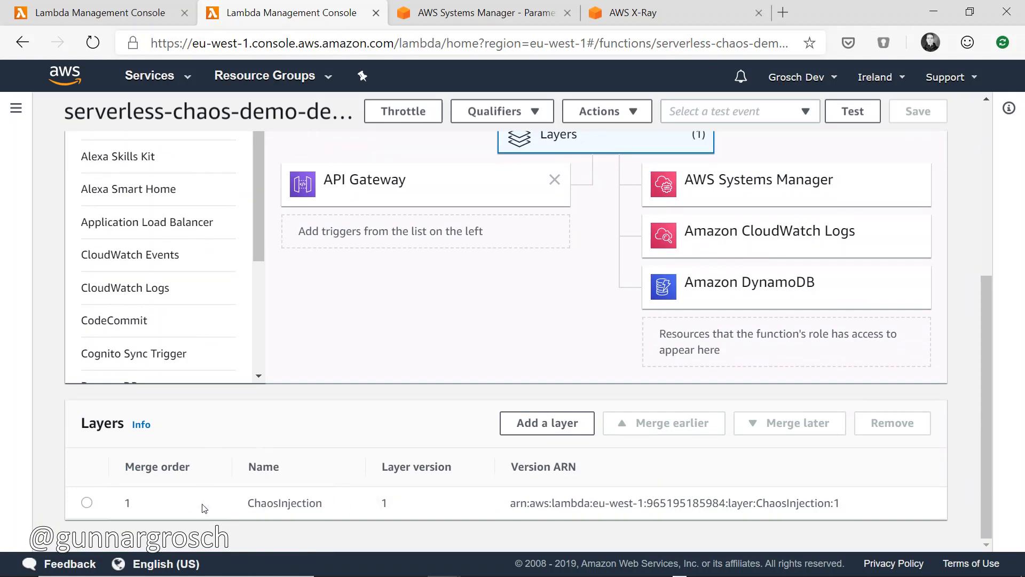
pyautogui.scroll(3)
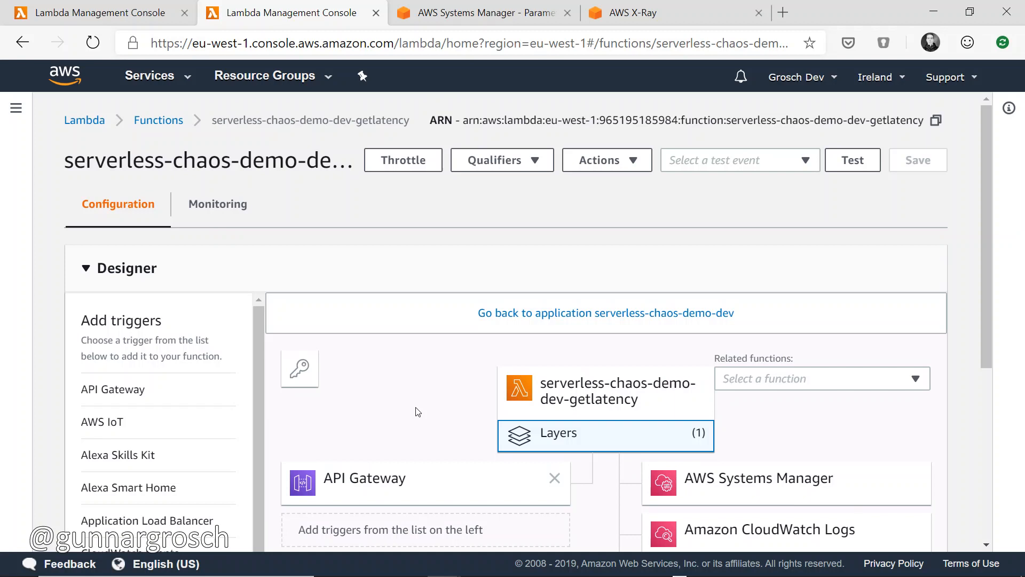
pyautogui.moveTo(412, 404)
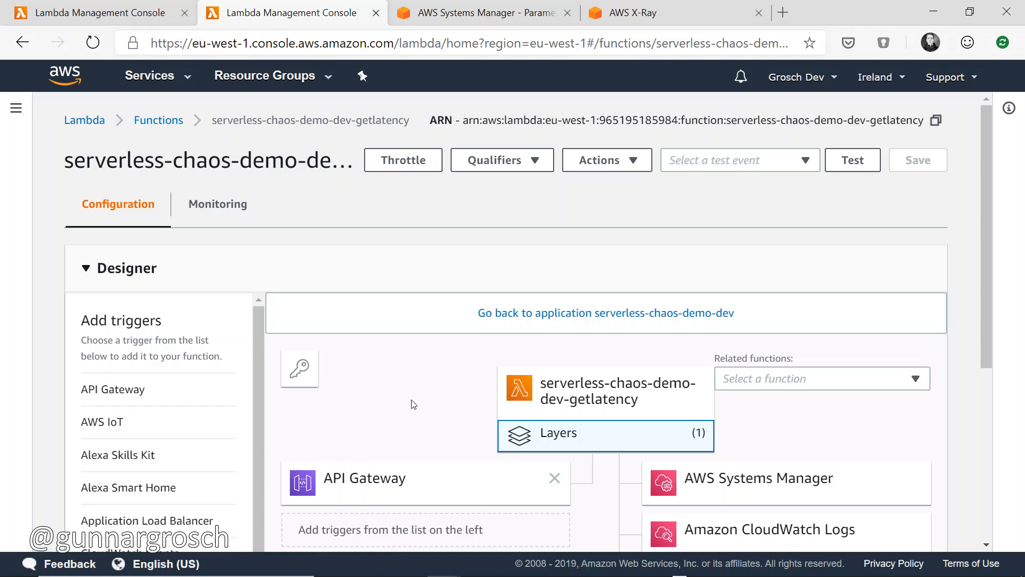
pyautogui.press('Alt+Tab')
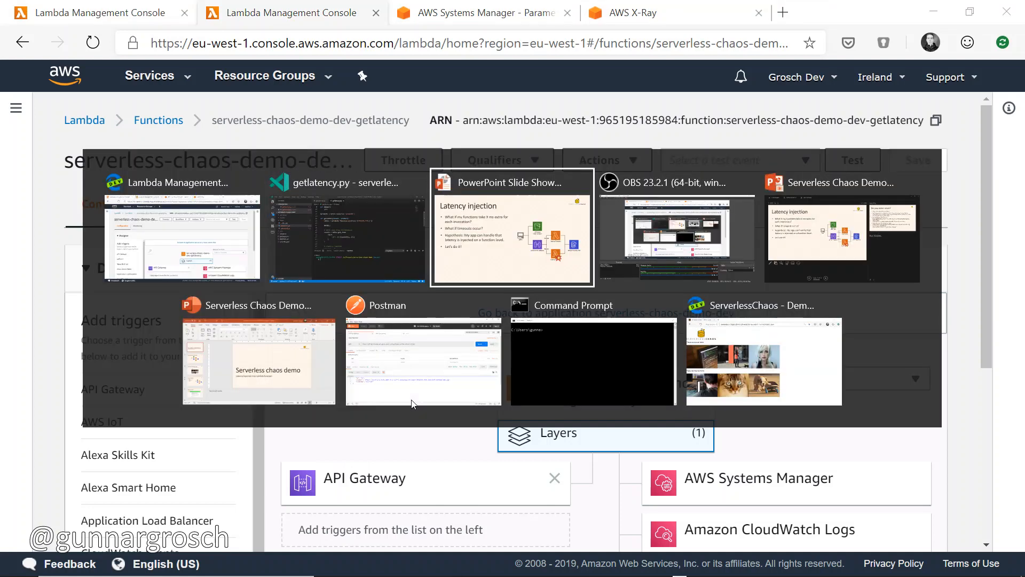
# Step: Send the Get Normal request five times in Postman, each returning 200 OK in about 150–270 ms
pyautogui.click(423, 361)
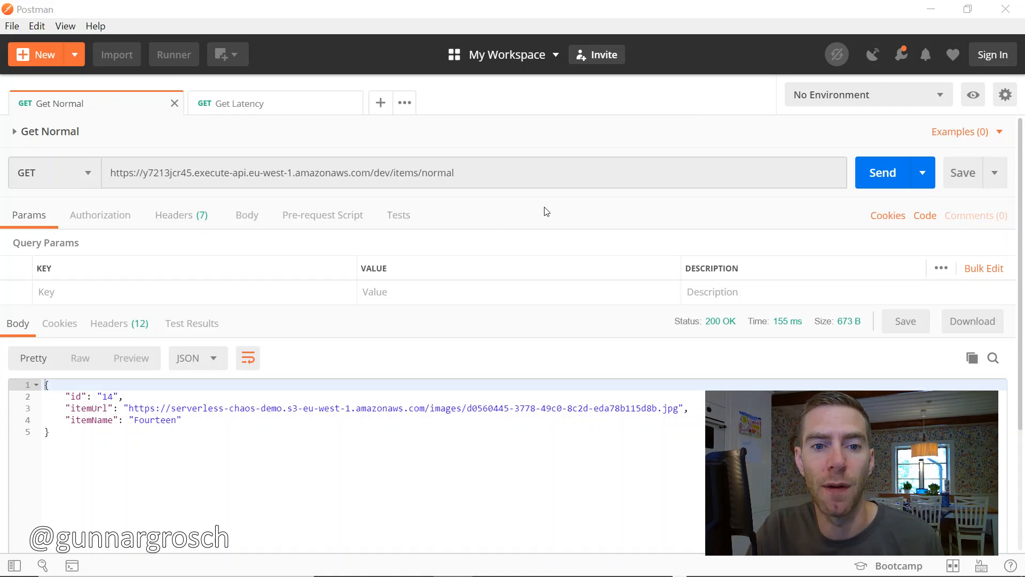
pyautogui.moveTo(521, 261)
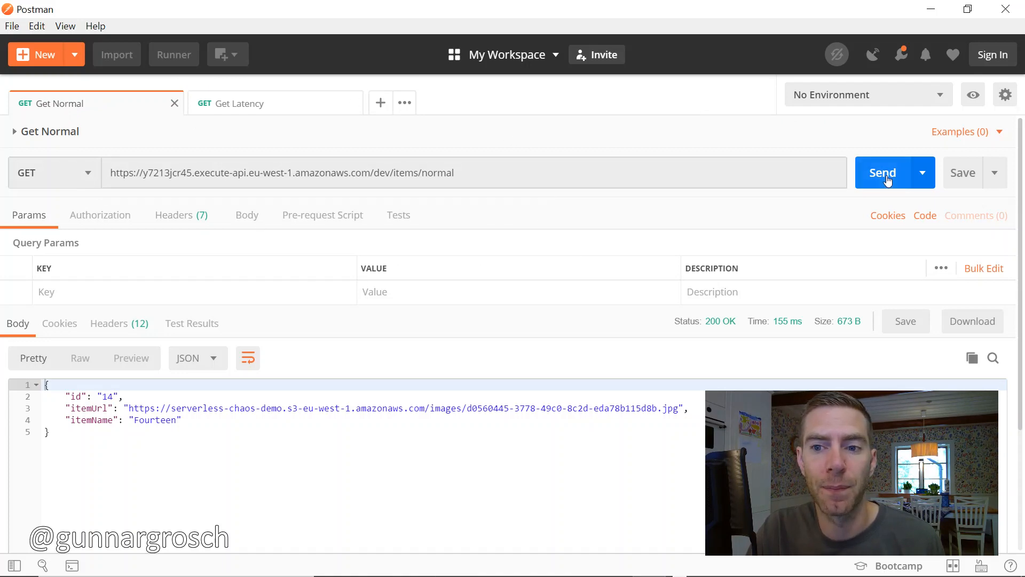
pyautogui.click(882, 173)
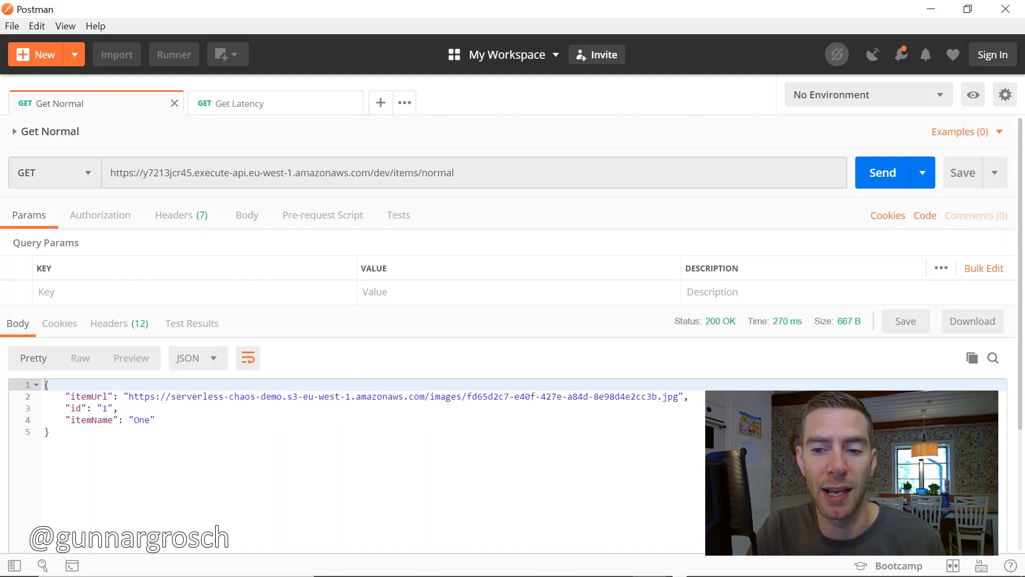
pyautogui.click(883, 173)
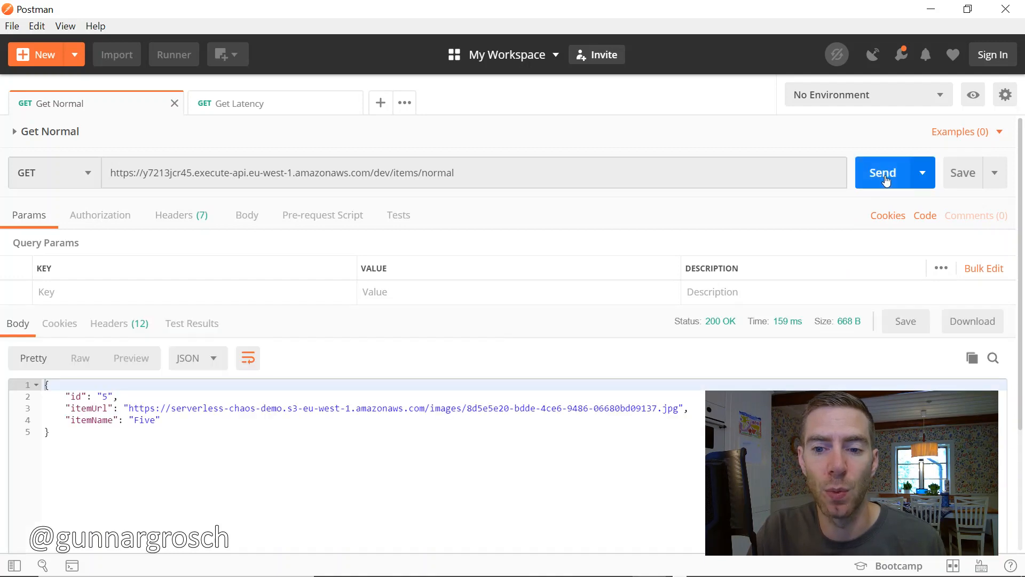
pyautogui.click(884, 173)
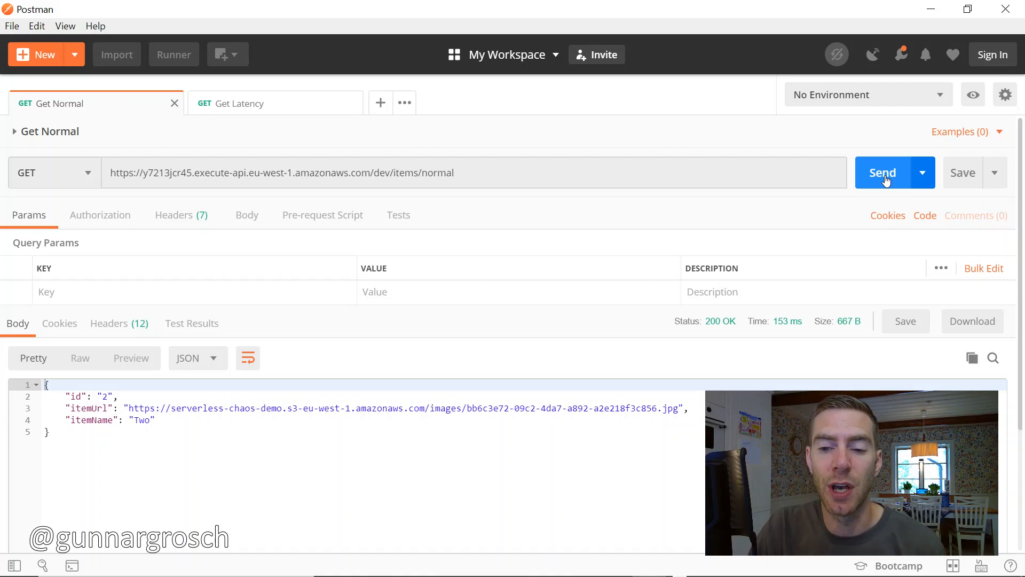
pyautogui.click(882, 173)
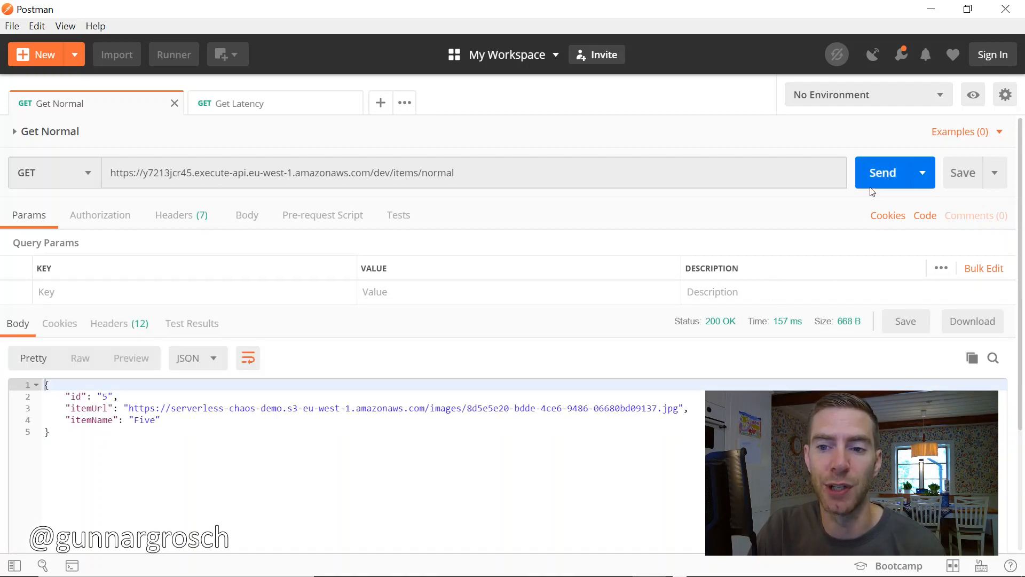
pyautogui.click(882, 172)
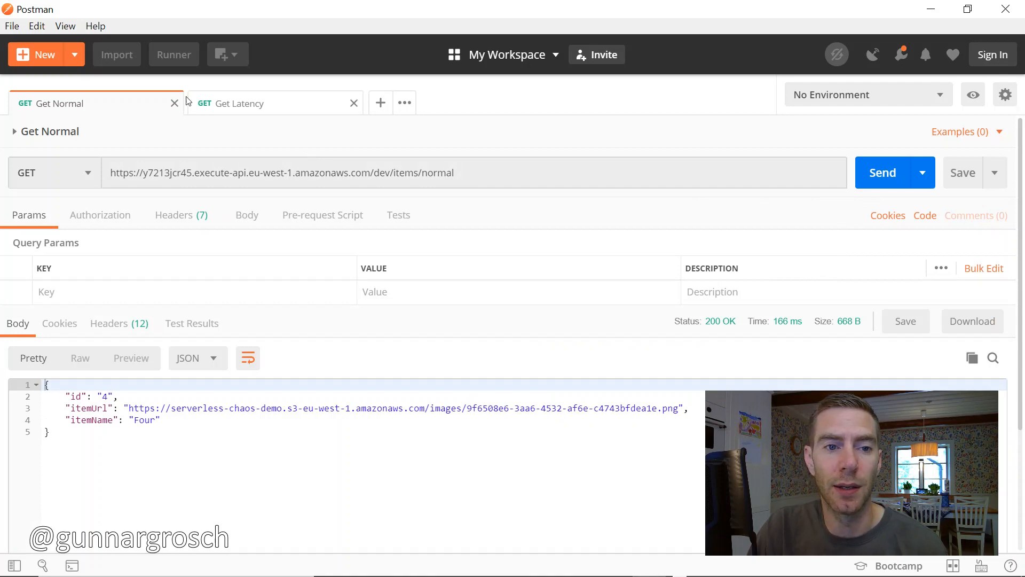
# Step: Send the Get Latency request four times, each returning 200 OK in about 176–242 ms
pyautogui.click(239, 104)
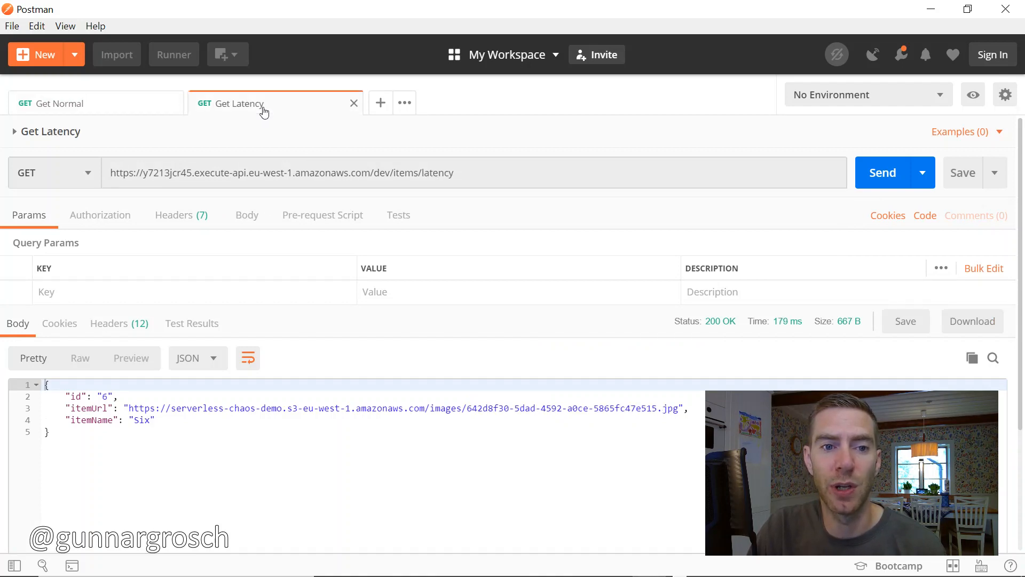
pyautogui.click(882, 173)
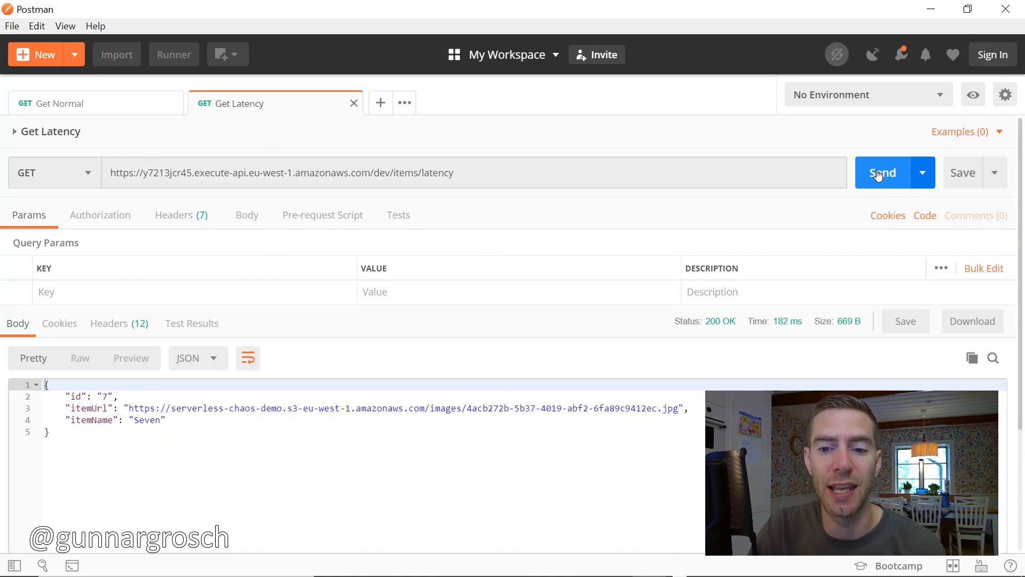
pyautogui.click(882, 173)
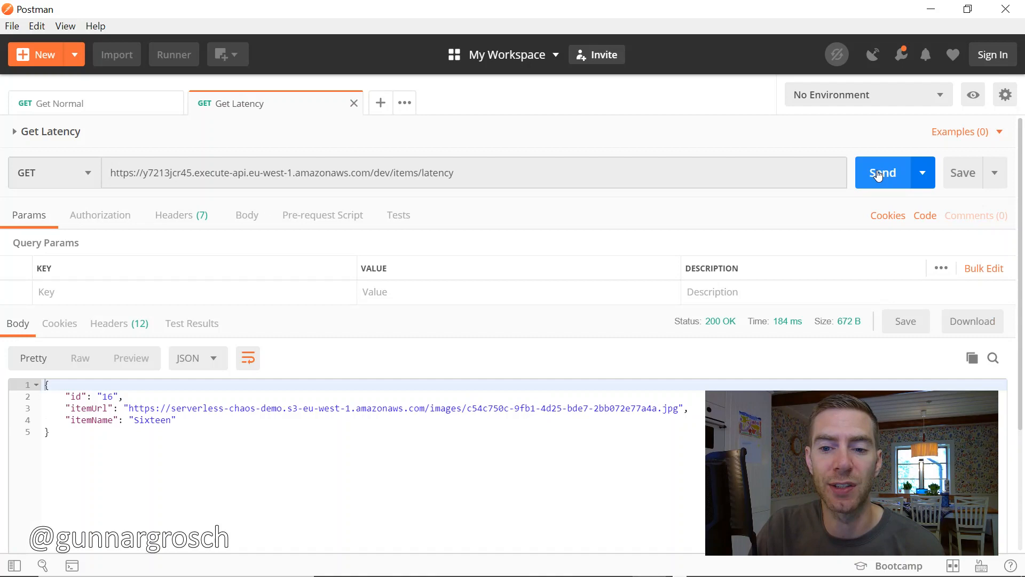
pyautogui.click(882, 173)
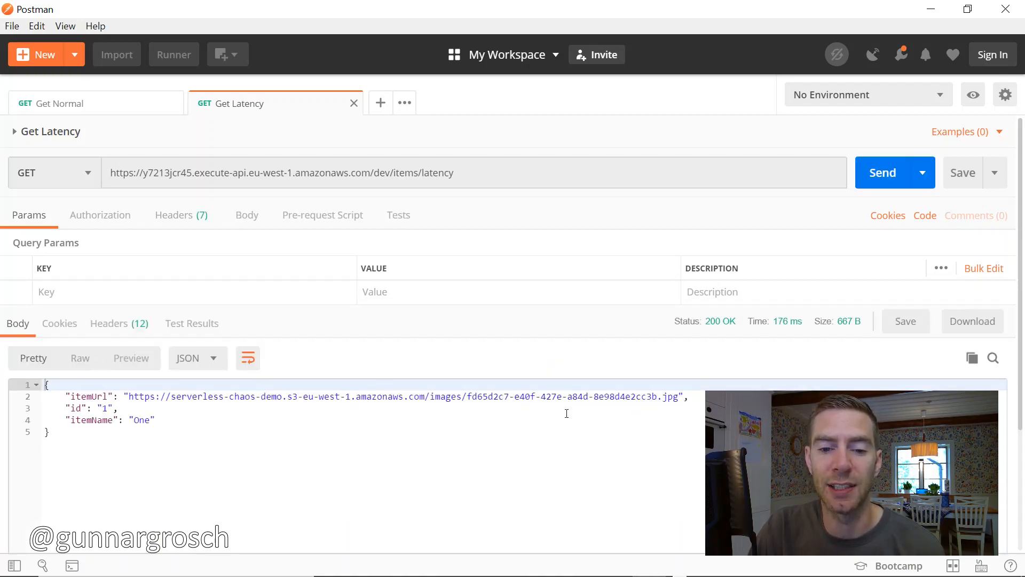
pyautogui.moveTo(841, 213)
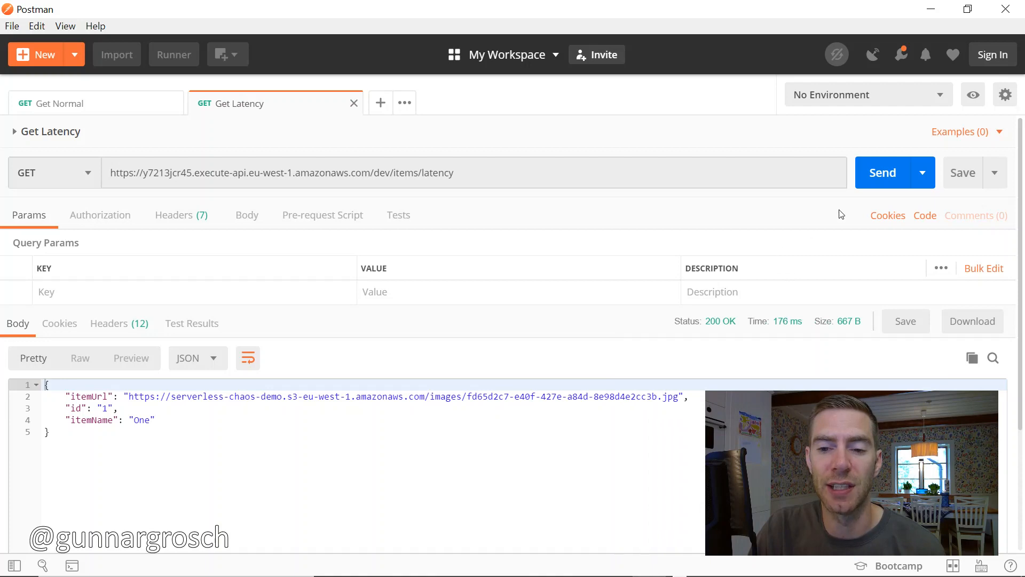
pyautogui.moveTo(812, 294)
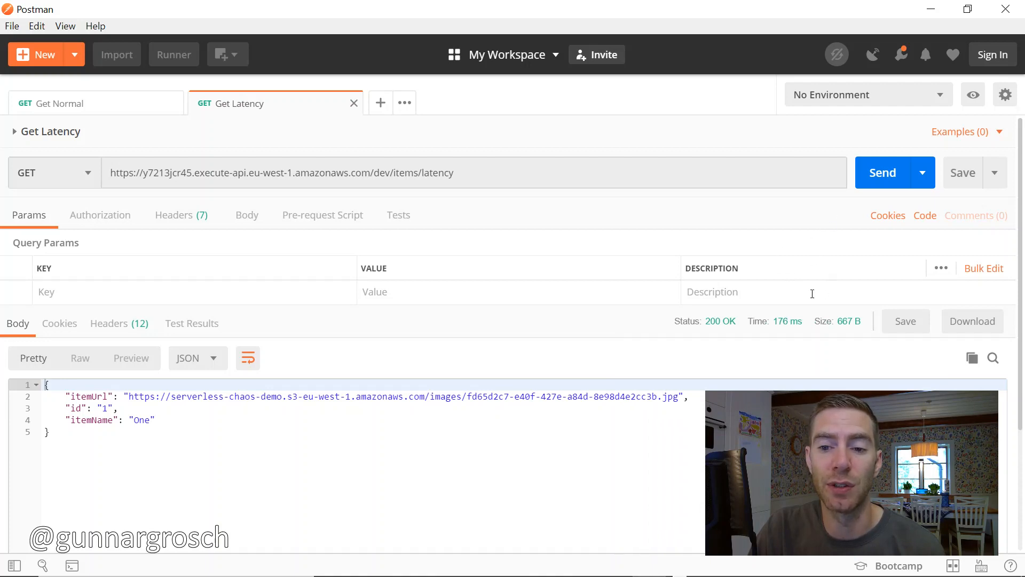
pyautogui.moveTo(809, 342)
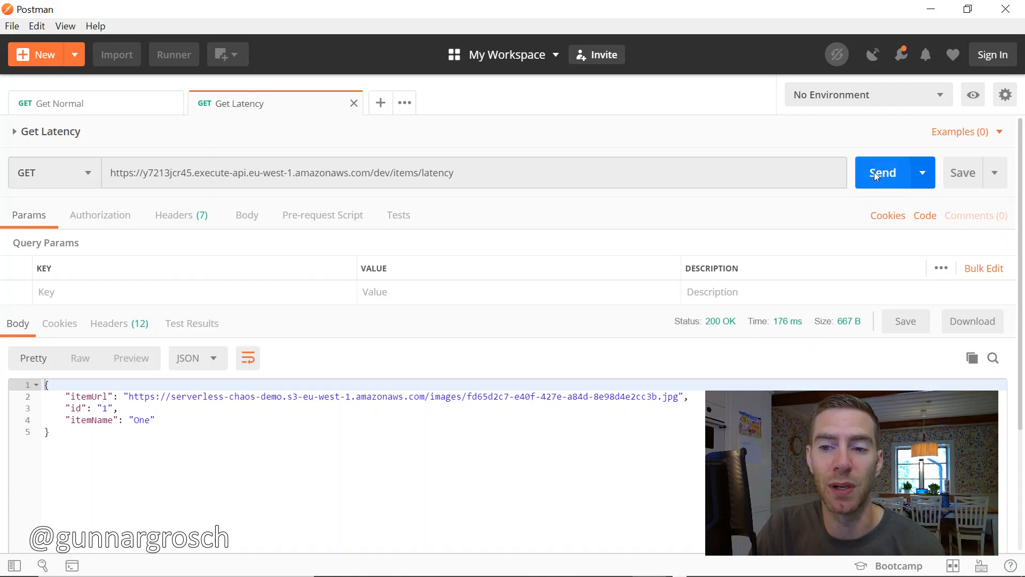
pyautogui.click(883, 173)
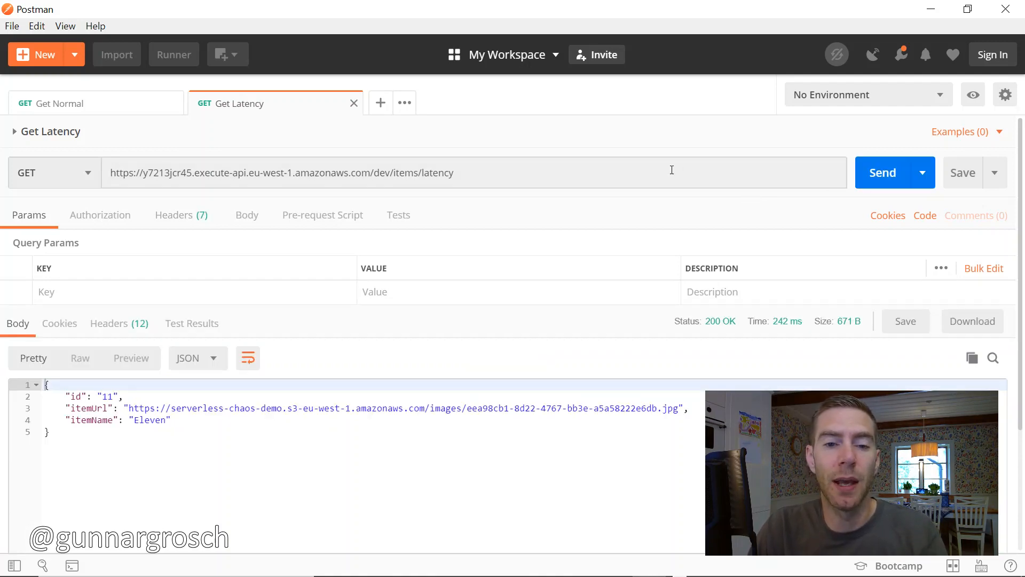
# Step: Switch to the browser showing the ServerlessChaos demo page's photo gallery
pyautogui.press('Alt+Tab')
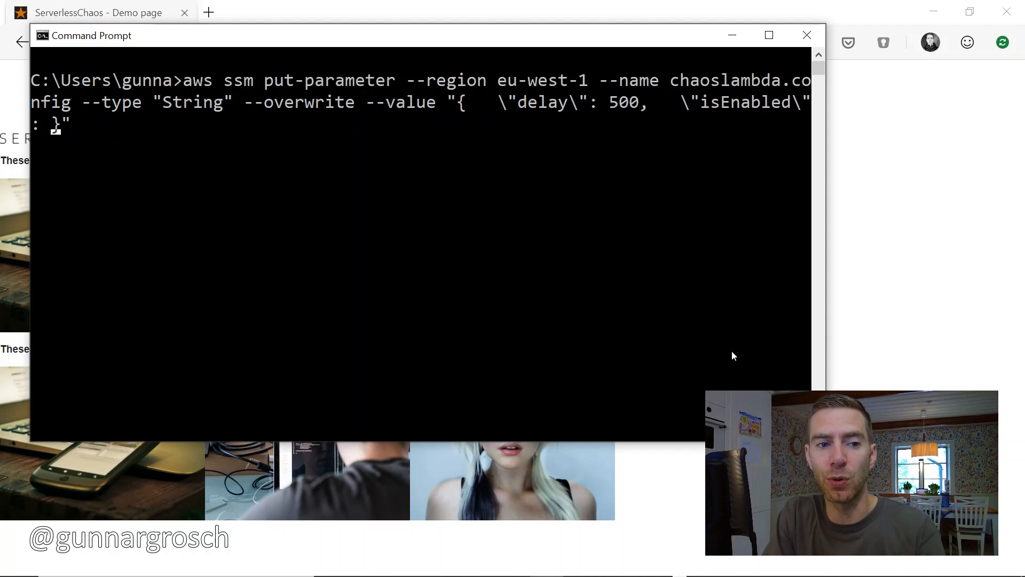
# Step: Run aws ssm put-parameter setting chaoslambda.config to delay 500 with isEnabled true
pyautogui.write('true')
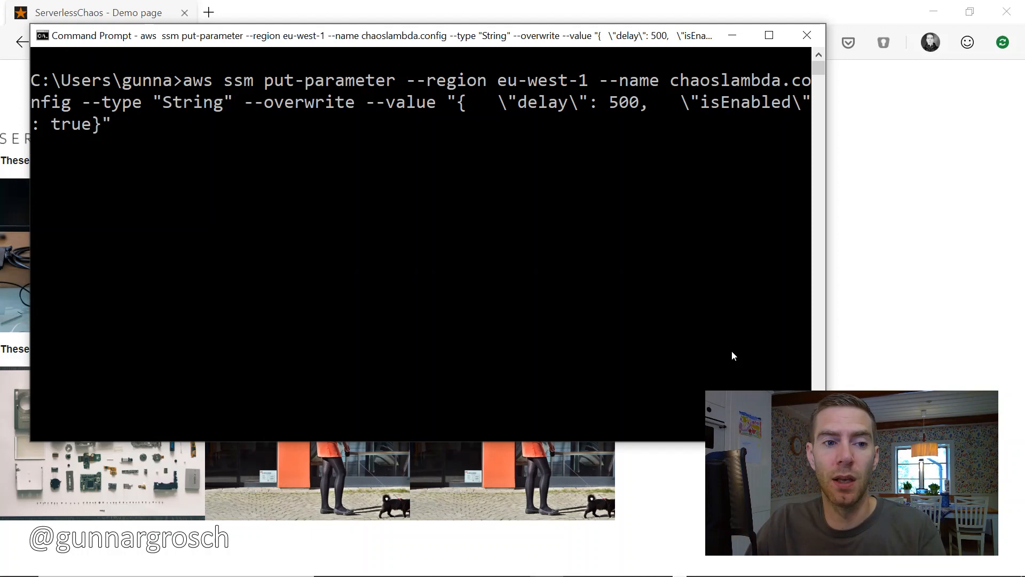
pyautogui.press('Enter')
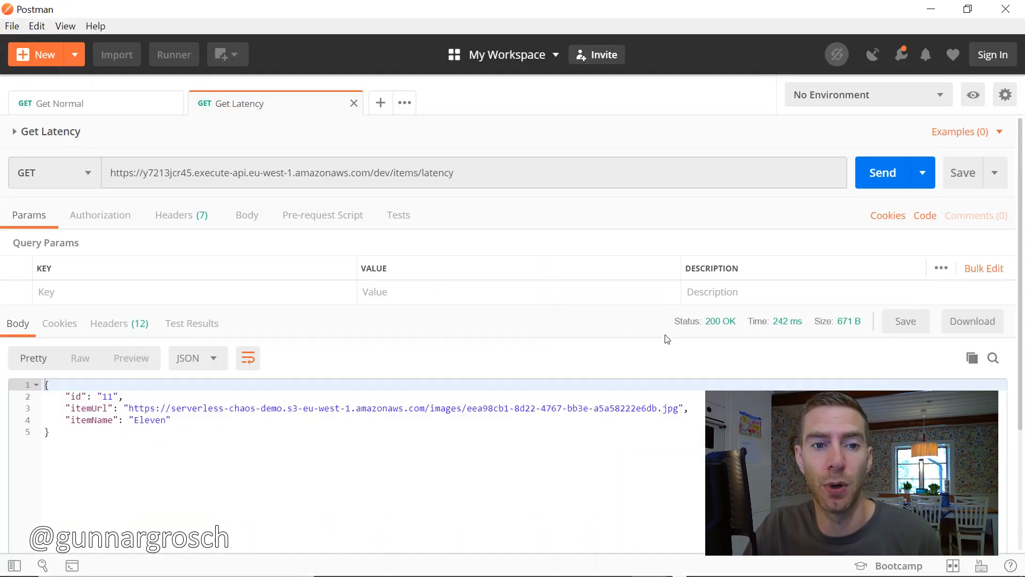
# Step: Resend Get Latency twice, confirming the response time rises to about 687 ms from 242 ms
pyautogui.click(882, 173)
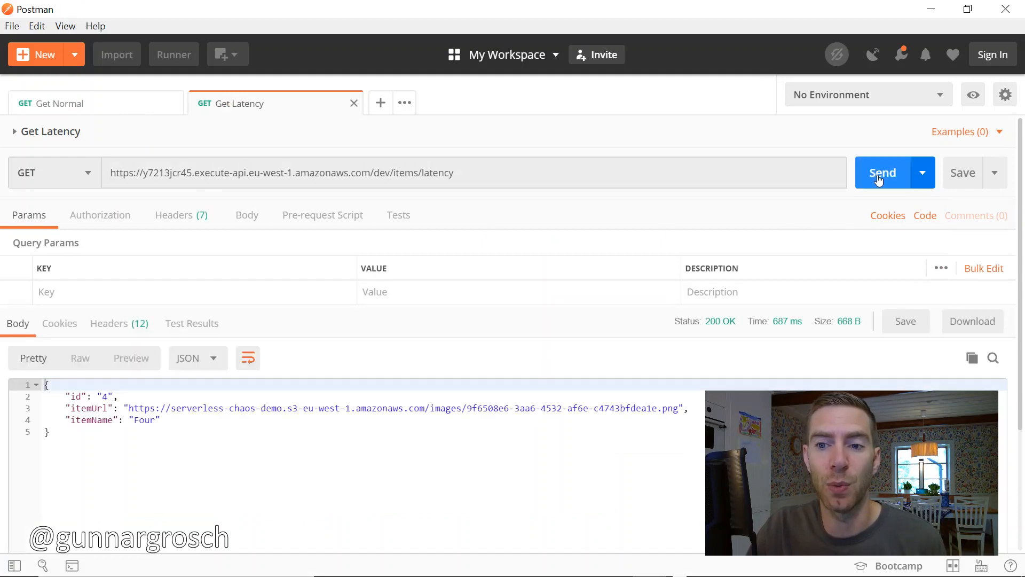
pyautogui.moveTo(774, 328)
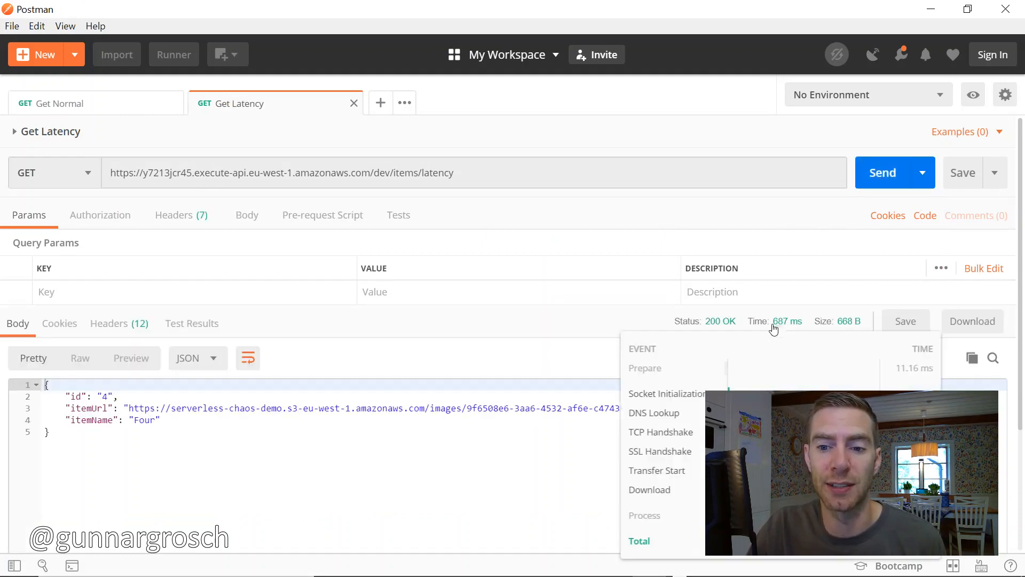
pyautogui.moveTo(805, 260)
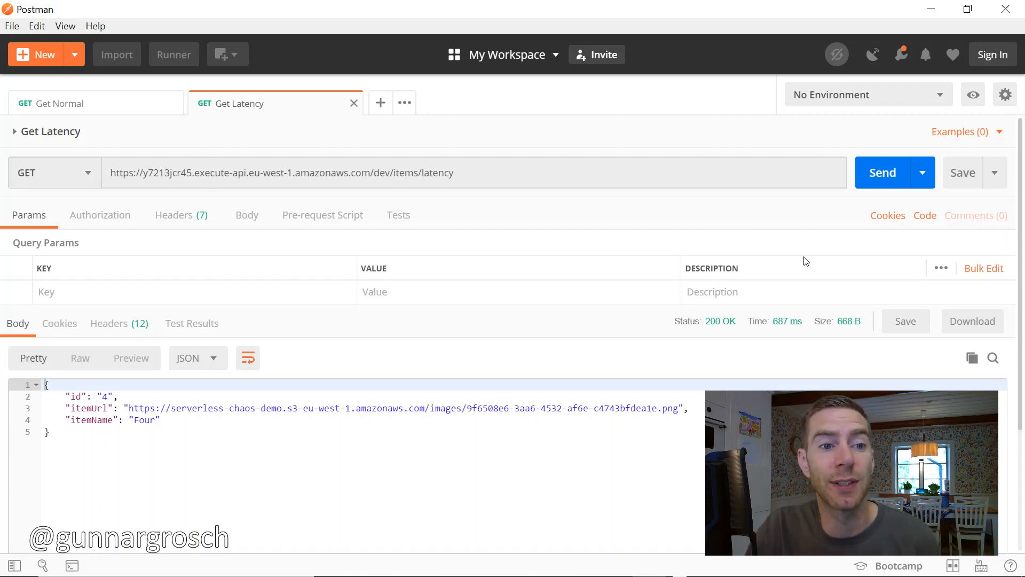
pyautogui.click(882, 173)
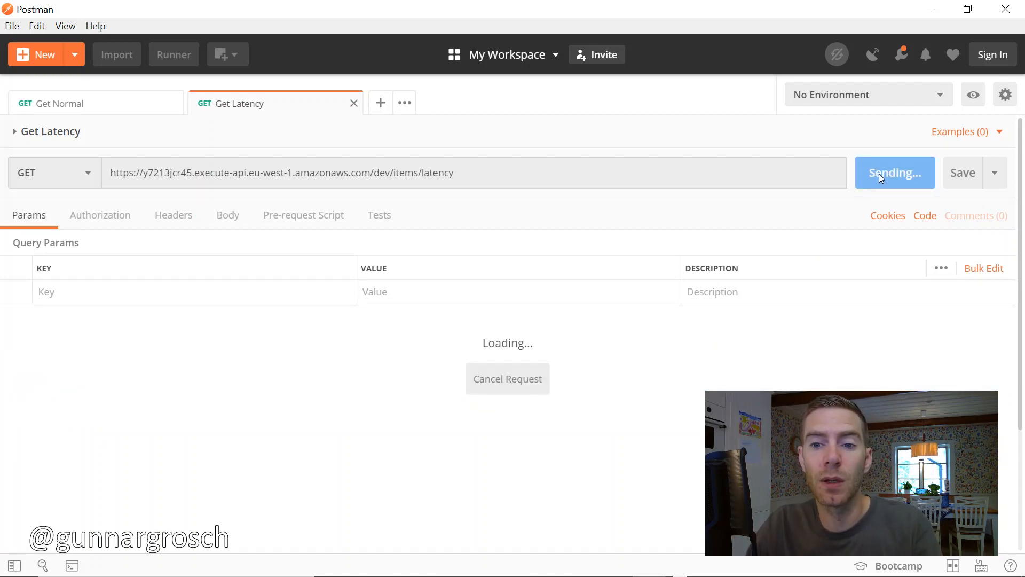
pyautogui.press('alt+tab')
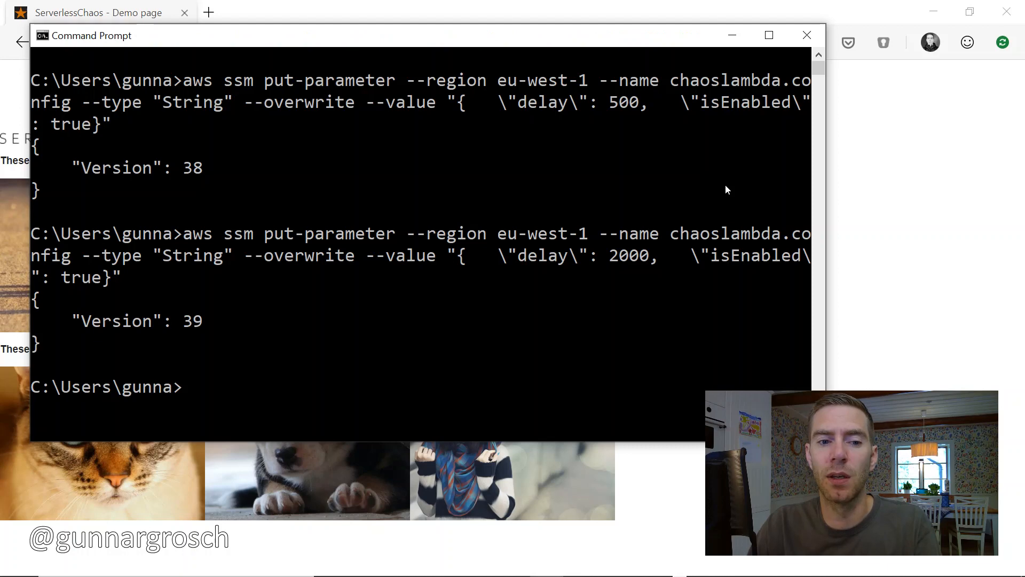
# Step: Return to Postman's Get Latency request, now responding in about 2199 ms with the 2000 ms delay
pyautogui.press('alt+tab')
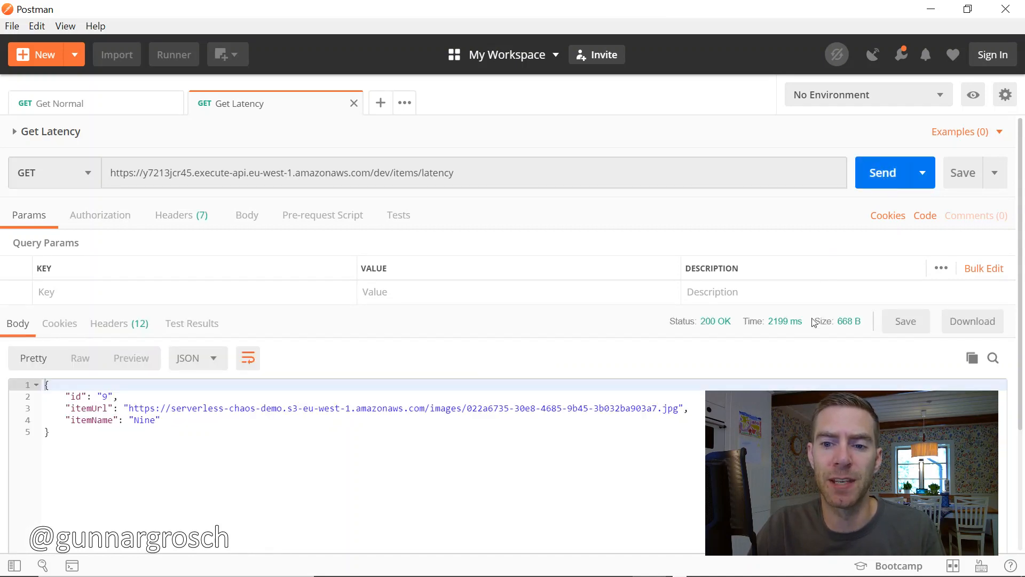
pyautogui.moveTo(788, 271)
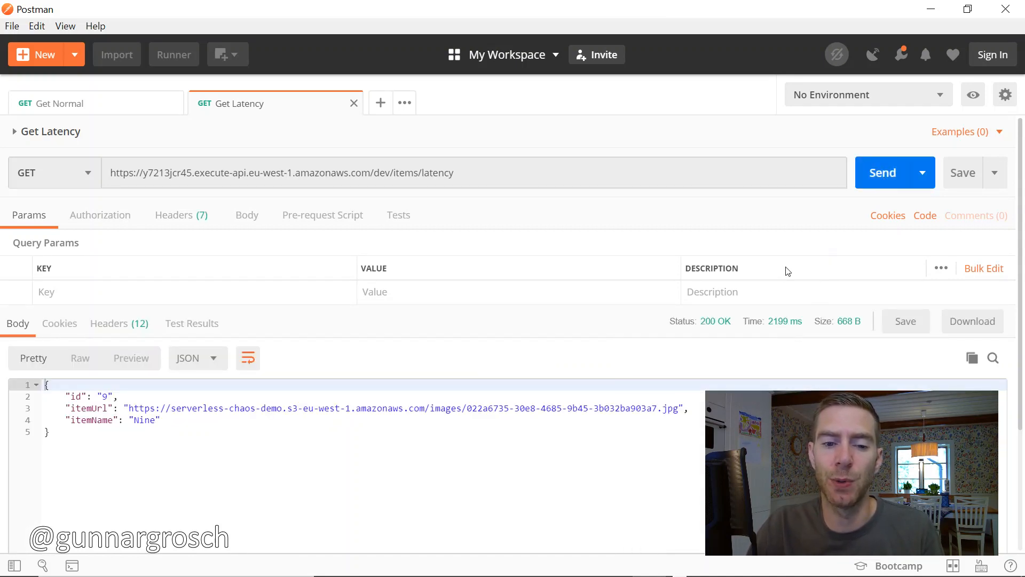
# Step: Switch to the ServerlessChaos demo page showing both normal and latency item galleries
pyautogui.press('alt+tab')
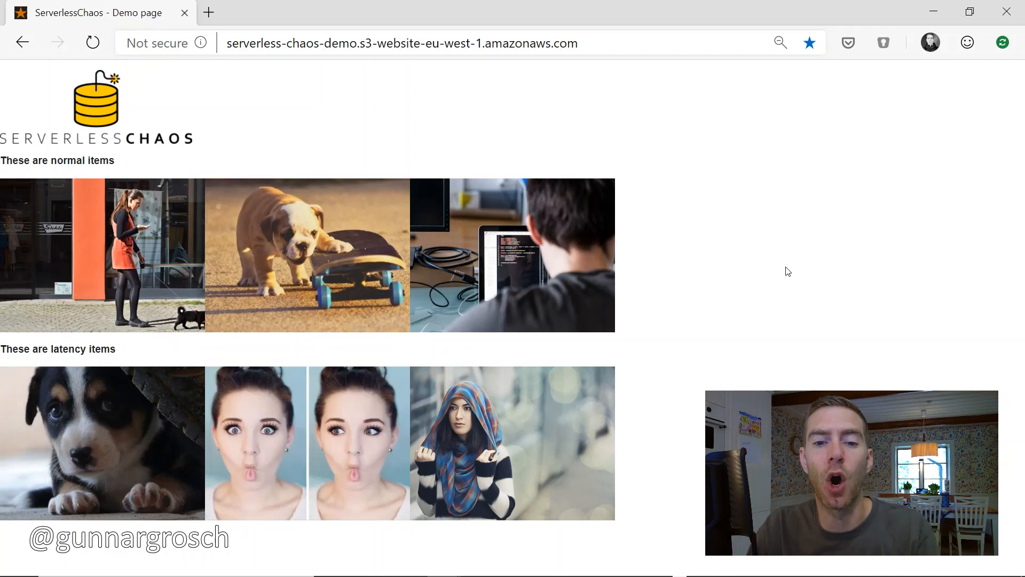
# Step: Return to Command Prompt to recall the last chaoslambda.config put-parameter command
pyautogui.press('Alt+Tab')
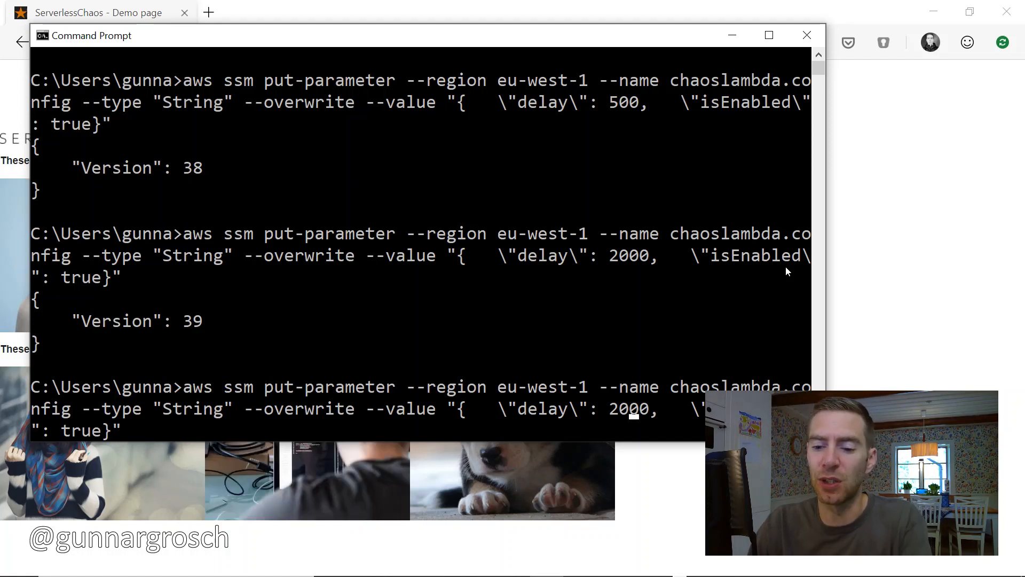
# Step: Change the delay value in the put-parameter command from 2000 to 3100 ms
pyautogui.write('3100')
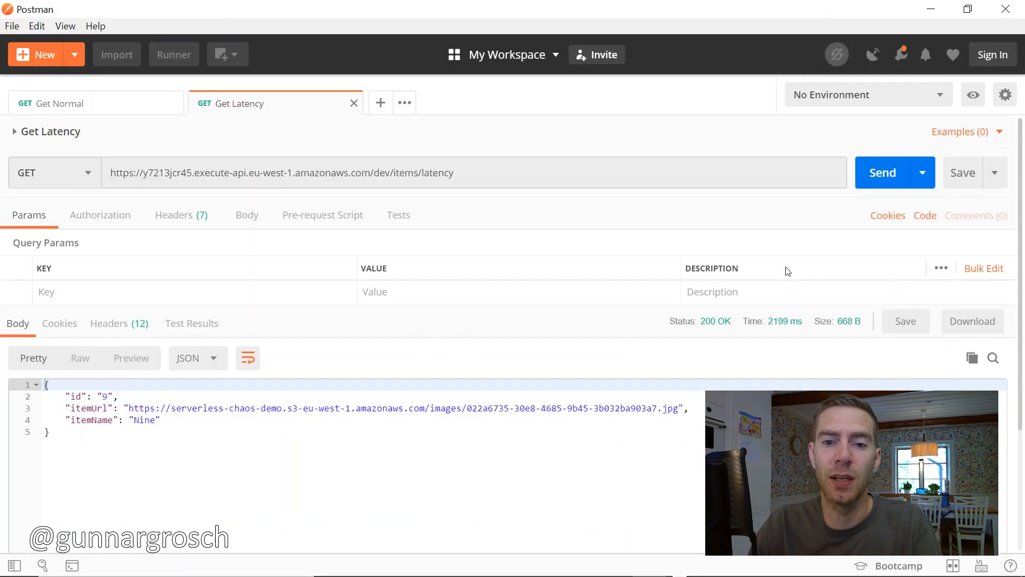
pyautogui.moveTo(880, 177)
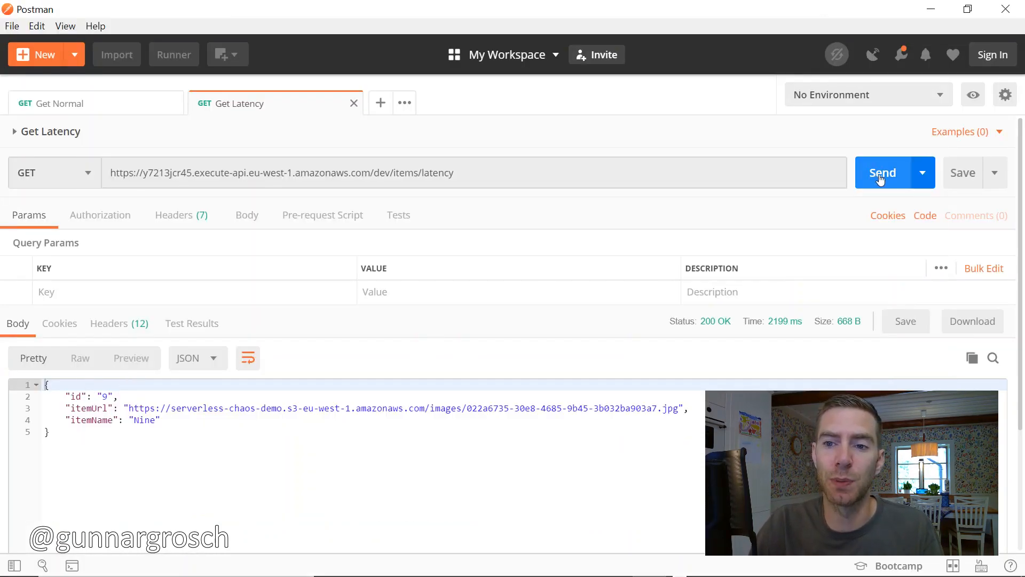
# Step: Resend Get Latency and observe 502 Bad Gateway after about 3074 ms, then leave Postman
pyautogui.click(882, 173)
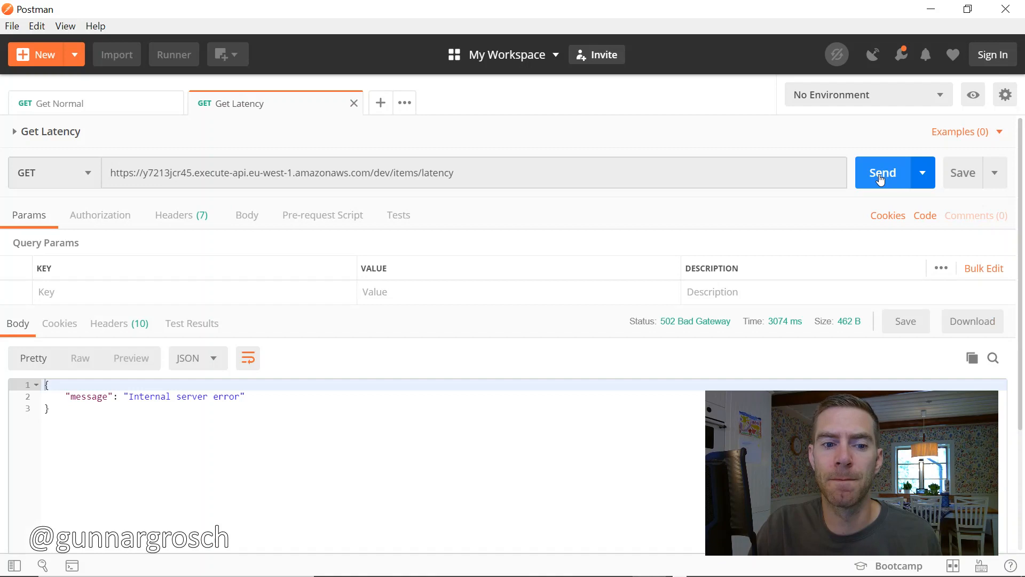
pyautogui.moveTo(663, 337)
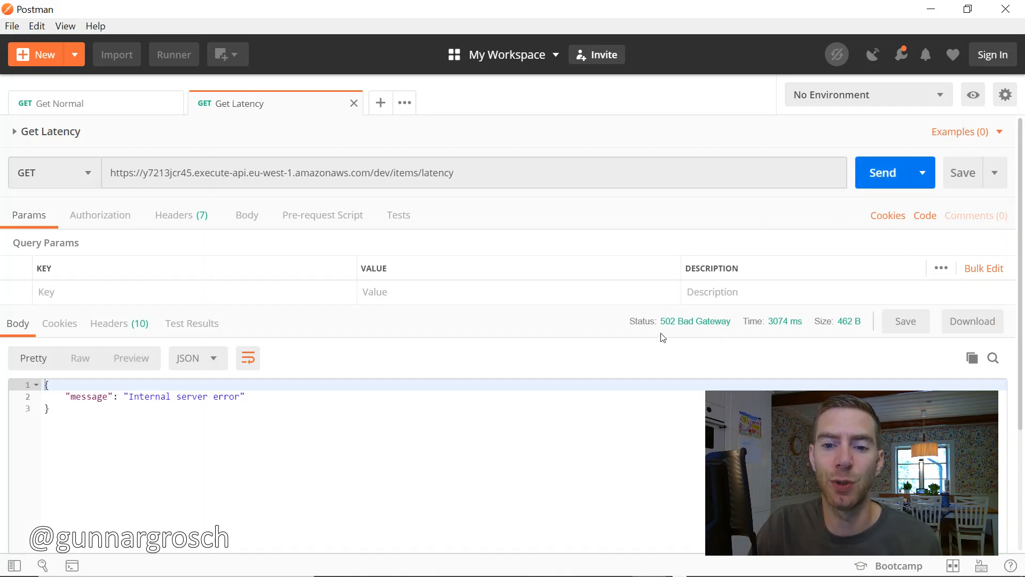
pyautogui.moveTo(693, 334)
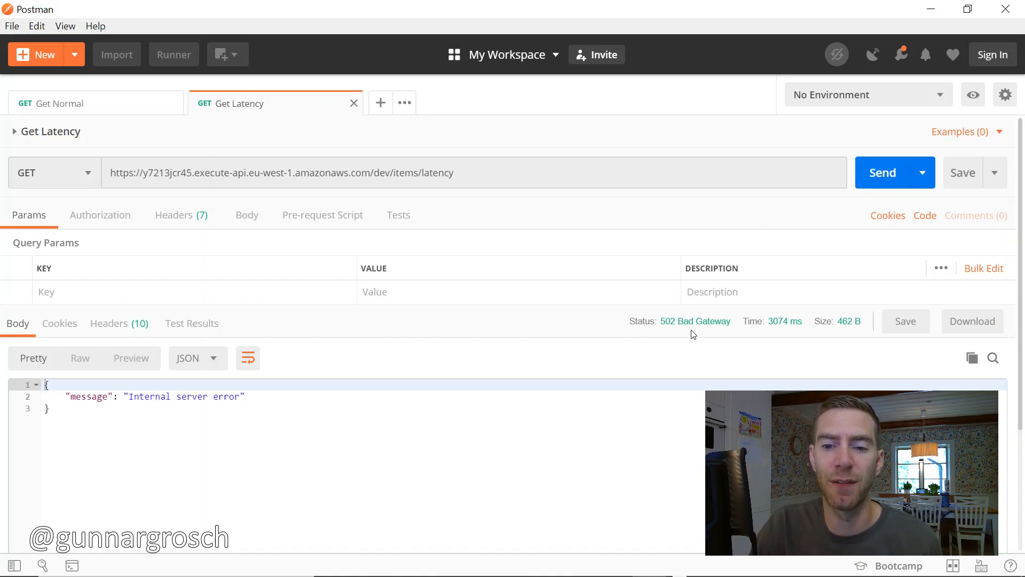
pyautogui.moveTo(782, 332)
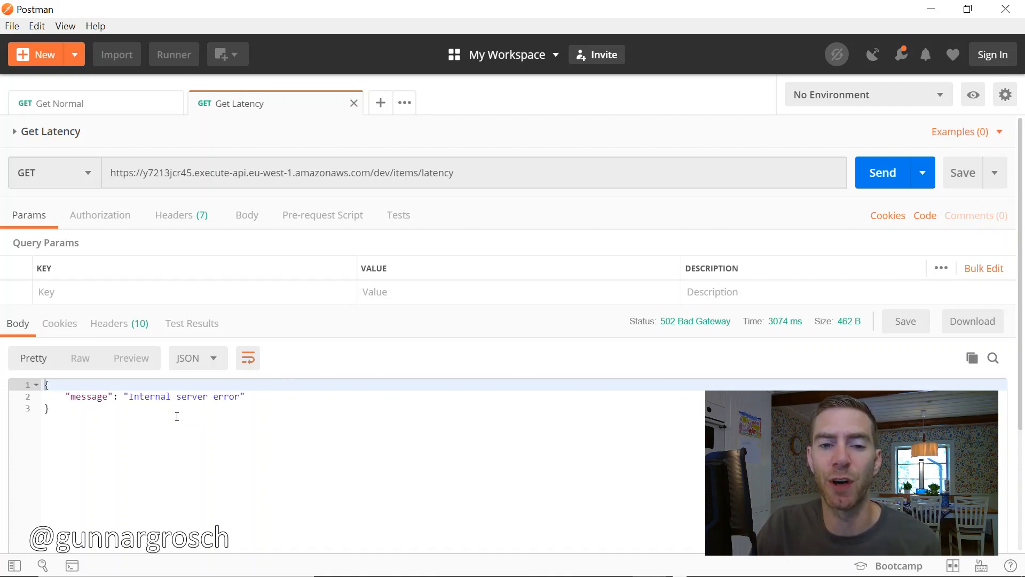
pyautogui.press('alt+tab')
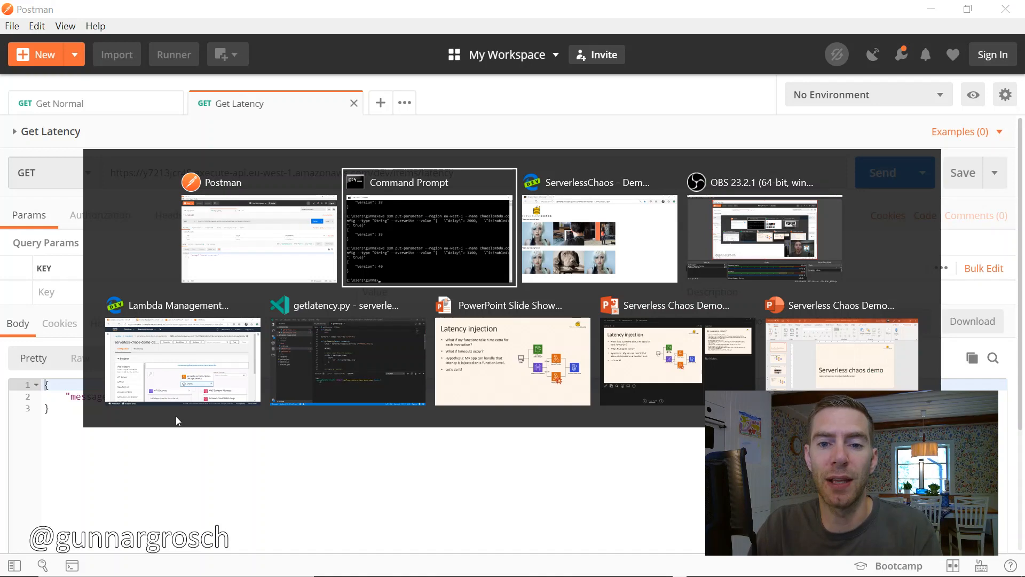
# Step: Bring the ServerlessChaos demo page forward to reload items under the 3100 ms delay
pyautogui.click(599, 236)
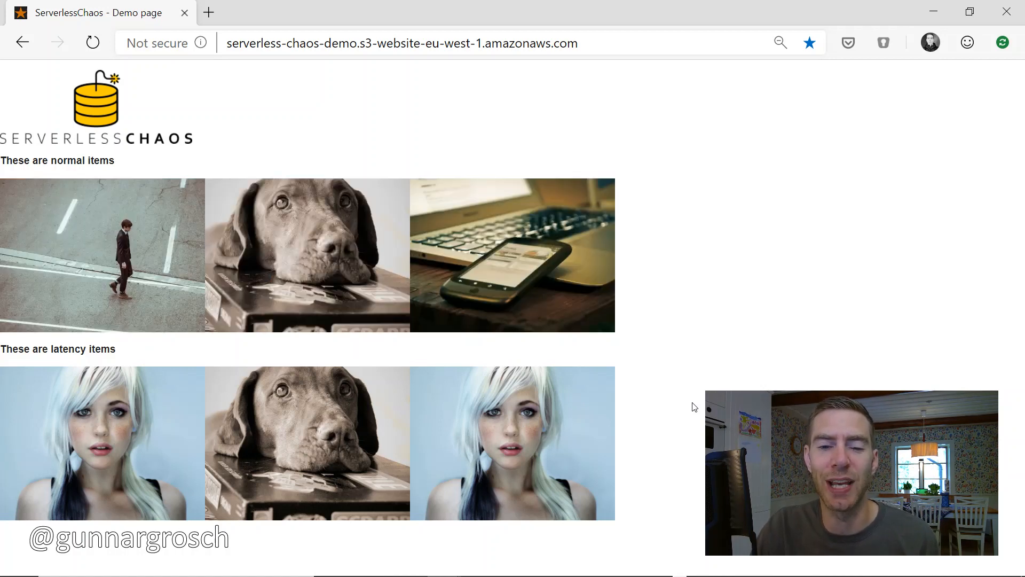
pyautogui.moveTo(623, 423)
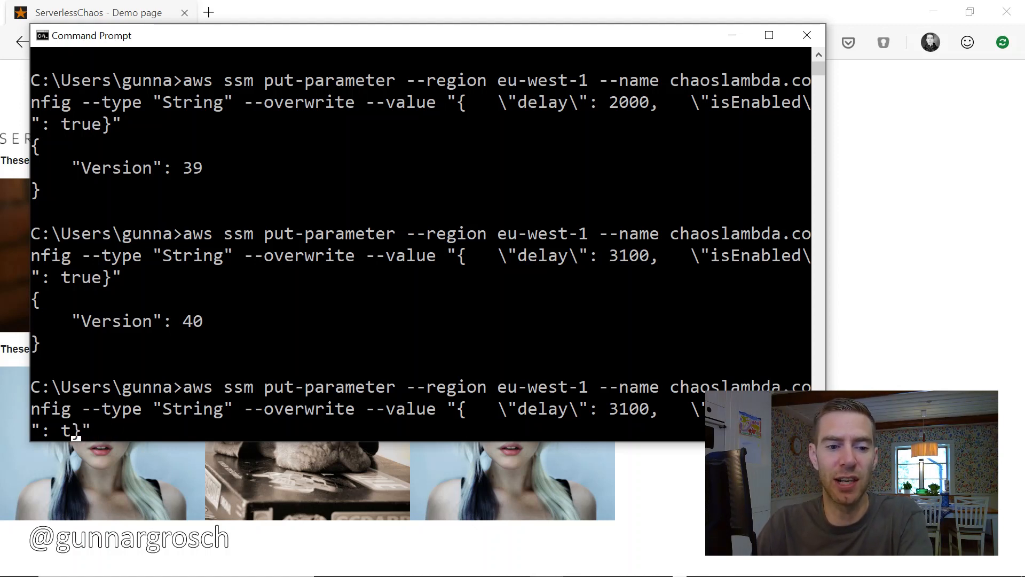
# Step: Set isEnabled to false in the chaos config, then head toward the Lambda console
pyautogui.write('f')
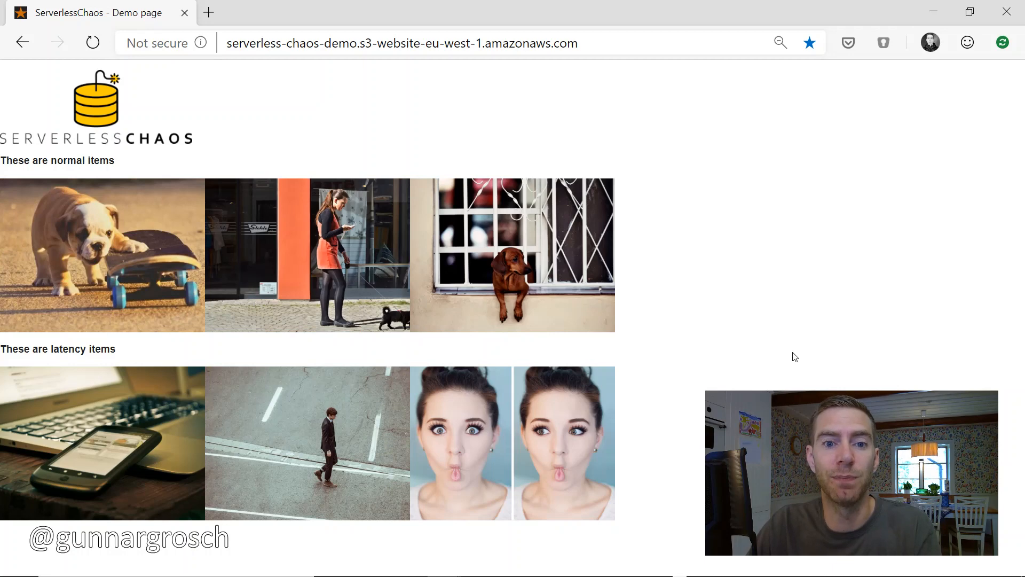
pyautogui.press('Alt+Tab')
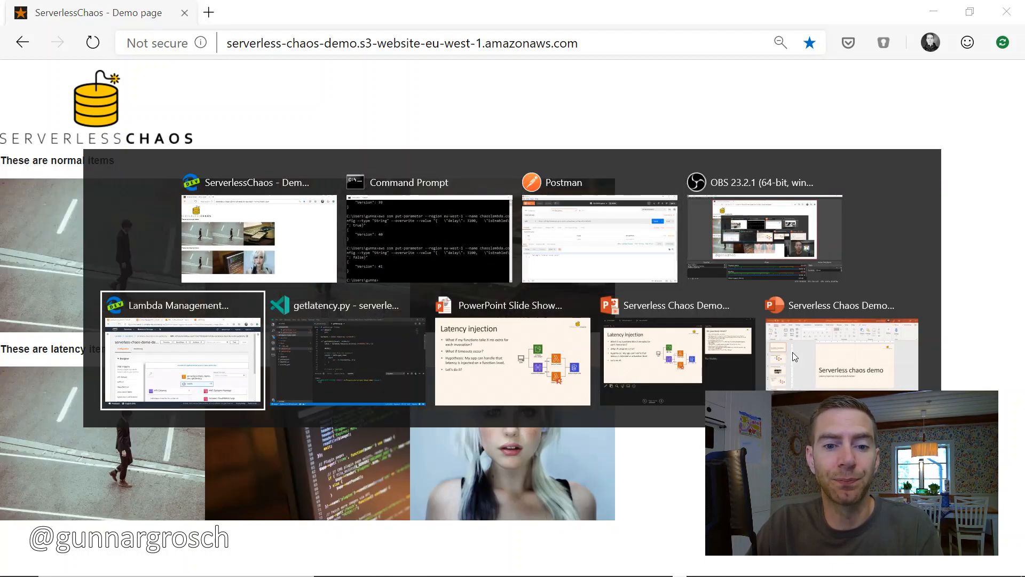